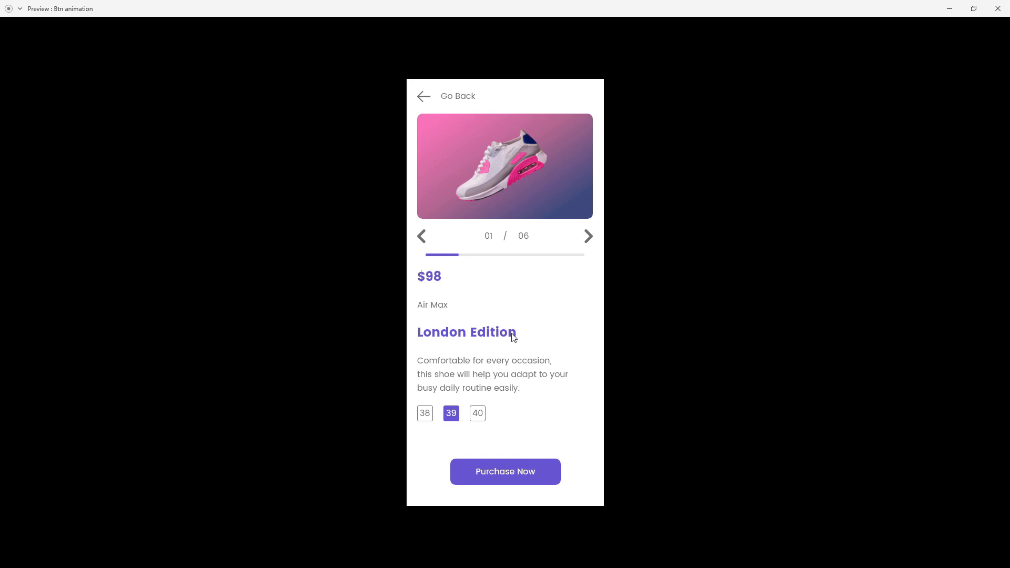
# Click Purchase Now in Preview to play the collapse, truck drive-by and Delivery Sent animation
pyautogui.click(506, 472)
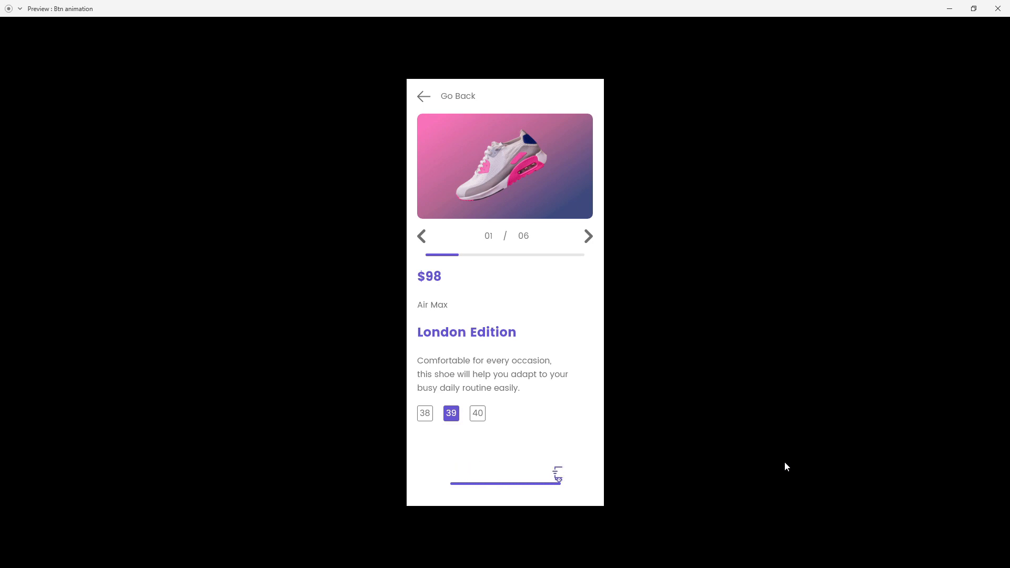
pyautogui.click(506, 472)
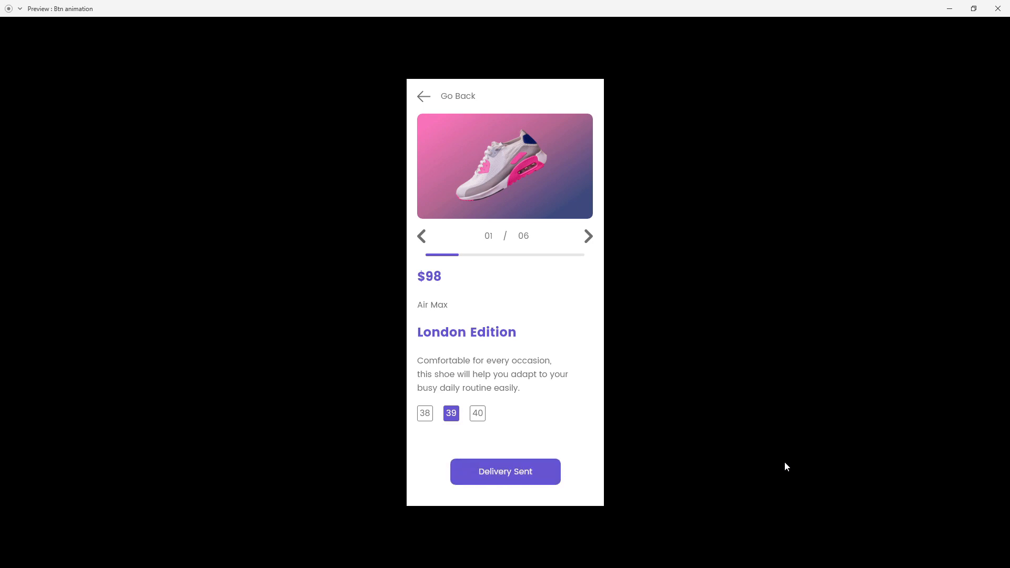
pyautogui.click(505, 472)
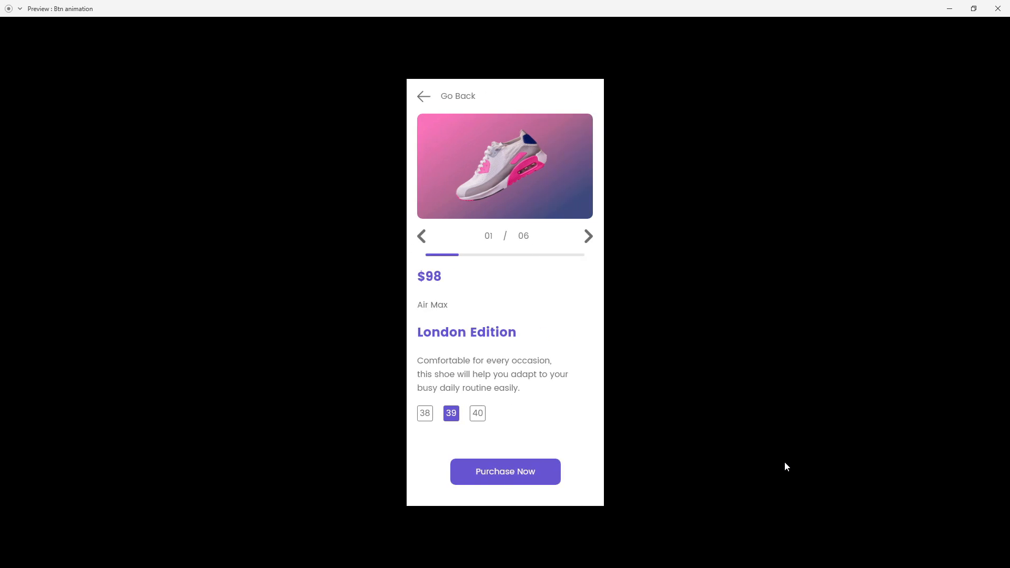
pyautogui.click(505, 471)
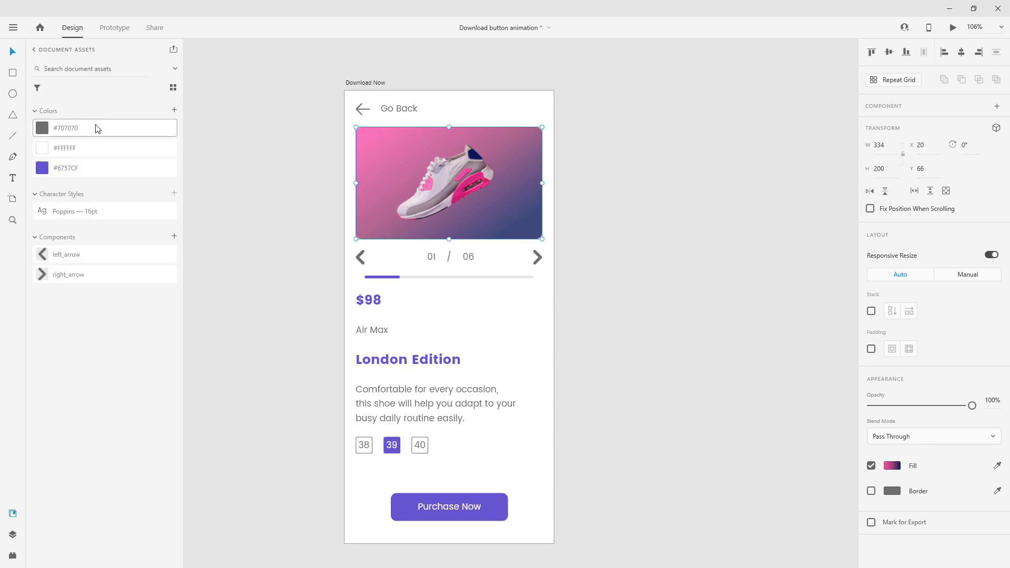
pyautogui.moveTo(83, 265)
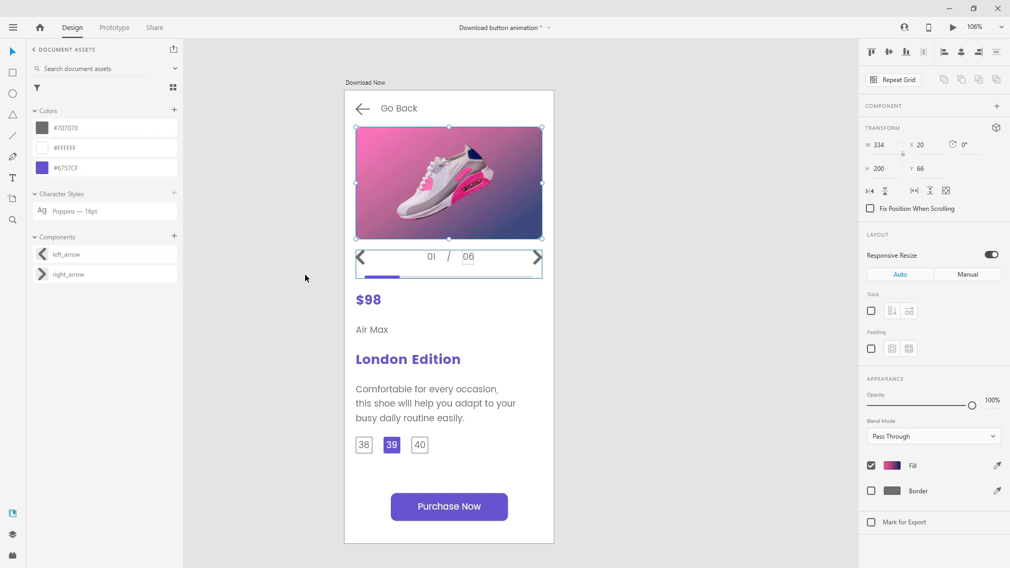
# Review the Download Now artboard's img, pagination, text and btn layer groups
pyautogui.click(12, 535)
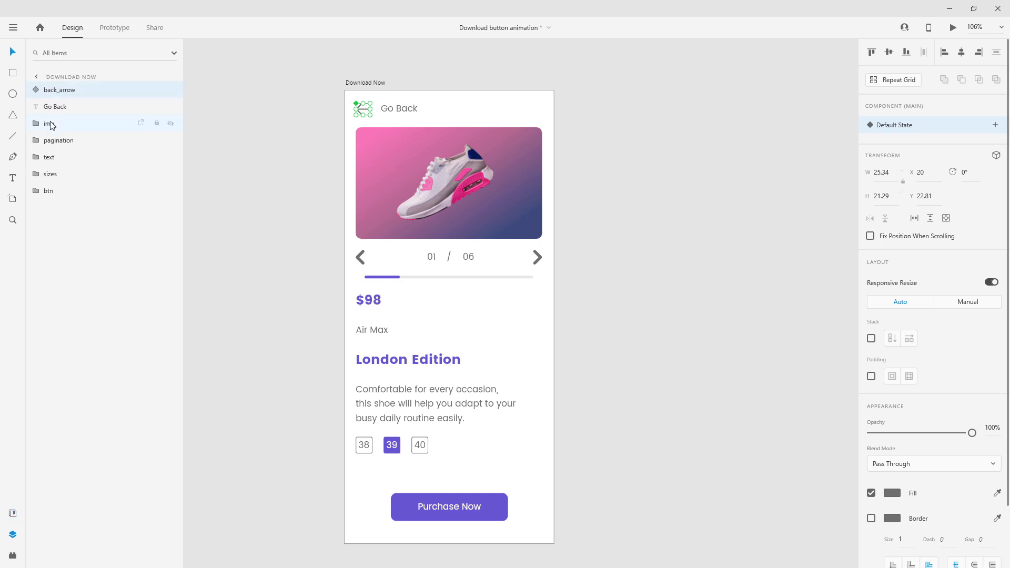
pyautogui.click(48, 123)
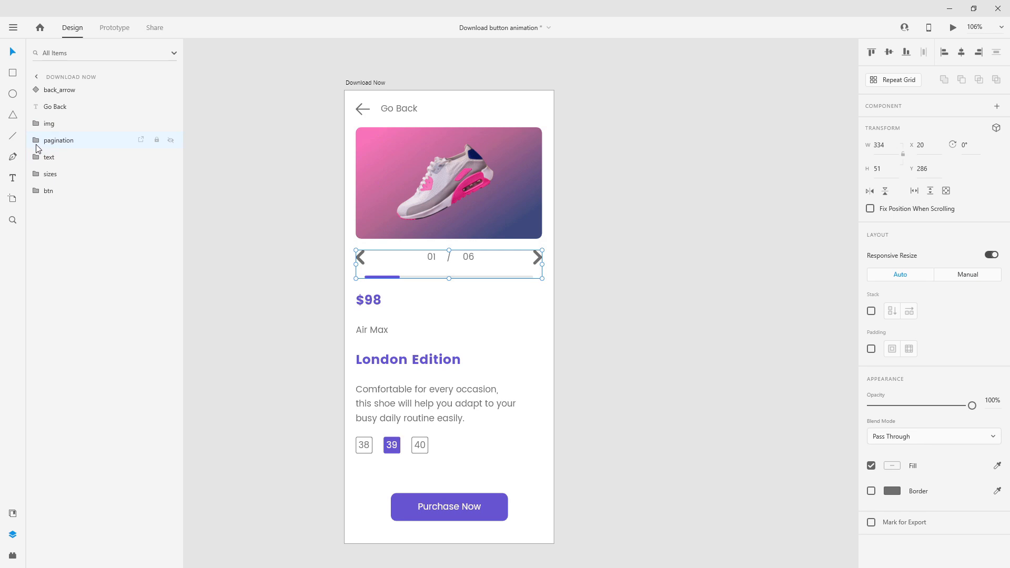
pyautogui.click(37, 140)
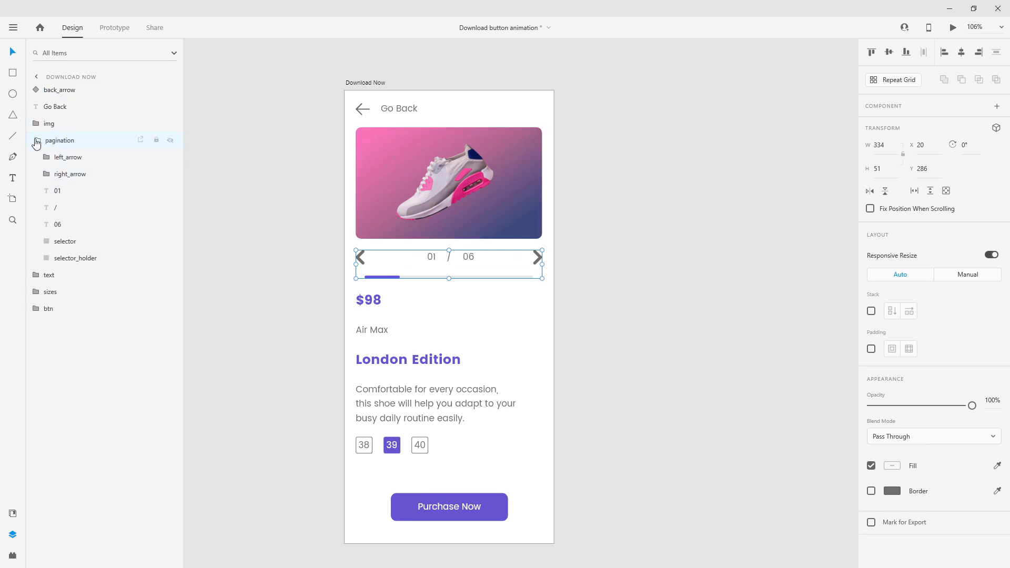
pyautogui.click(37, 141)
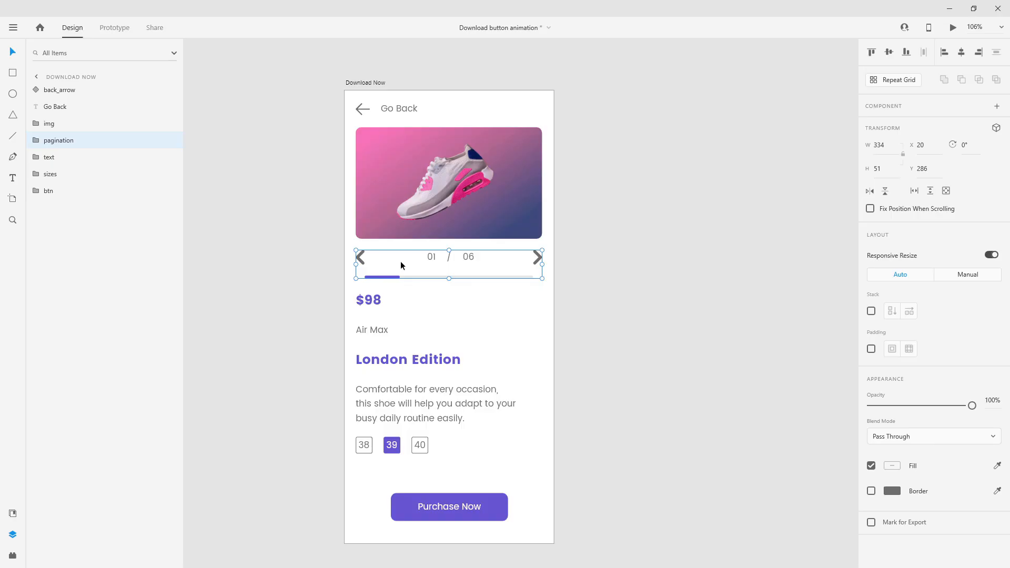
pyautogui.click(49, 156)
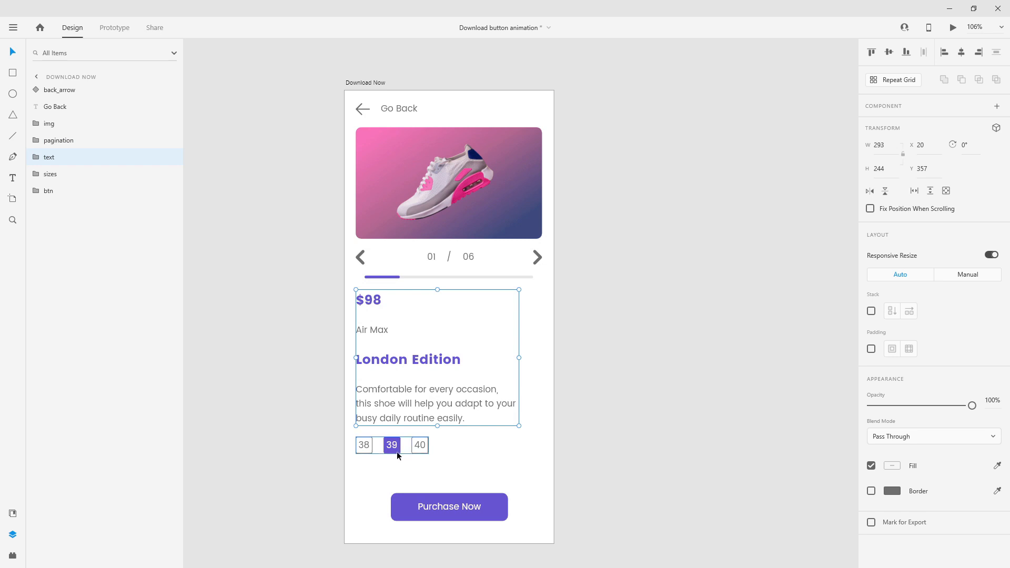
pyautogui.click(448, 506)
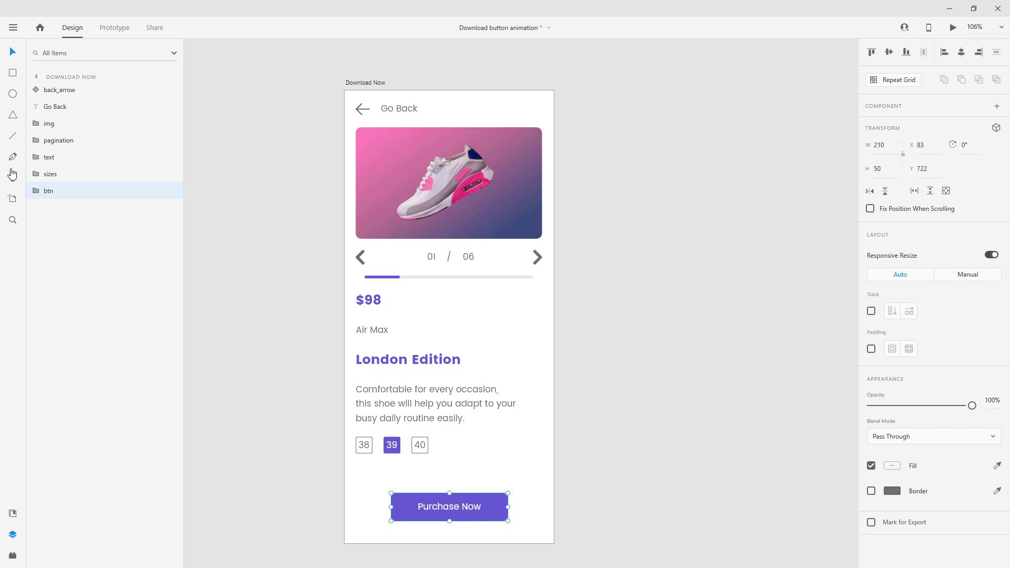
# Add the London Edition heading's Poppins 24pt style to Document Assets' Character Styles
pyautogui.click(12, 513)
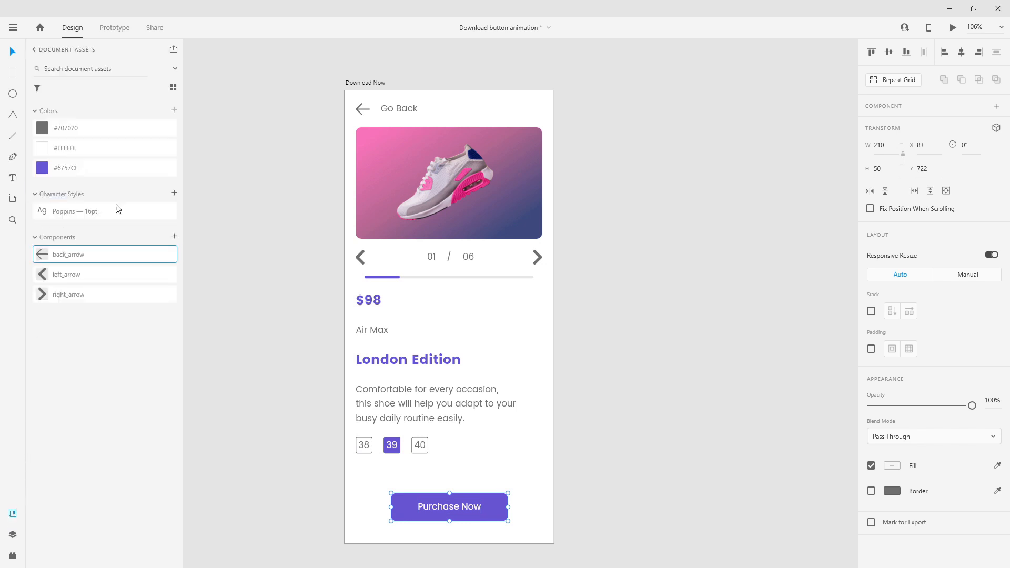
pyautogui.moveTo(12, 537)
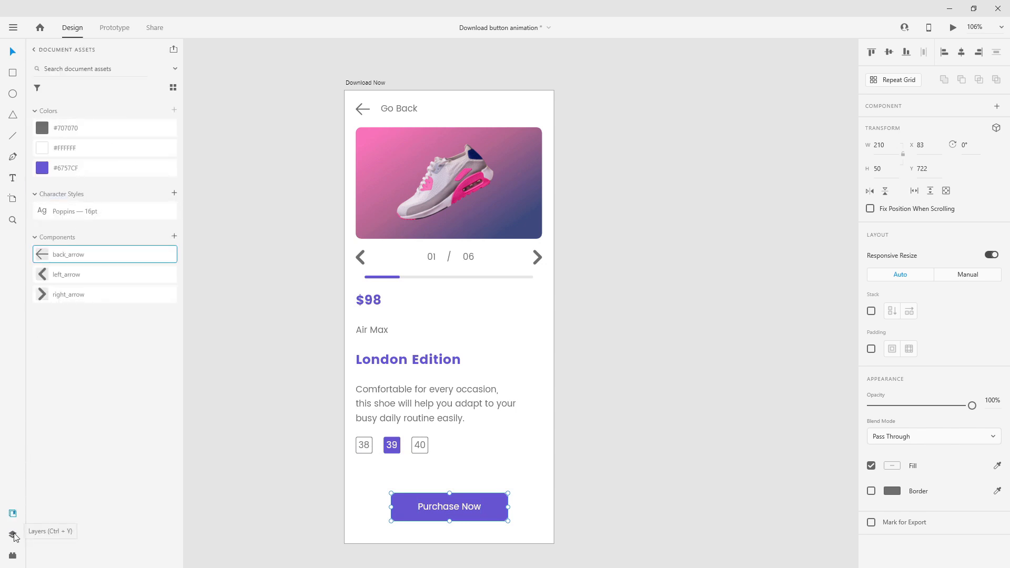
pyautogui.click(408, 359)
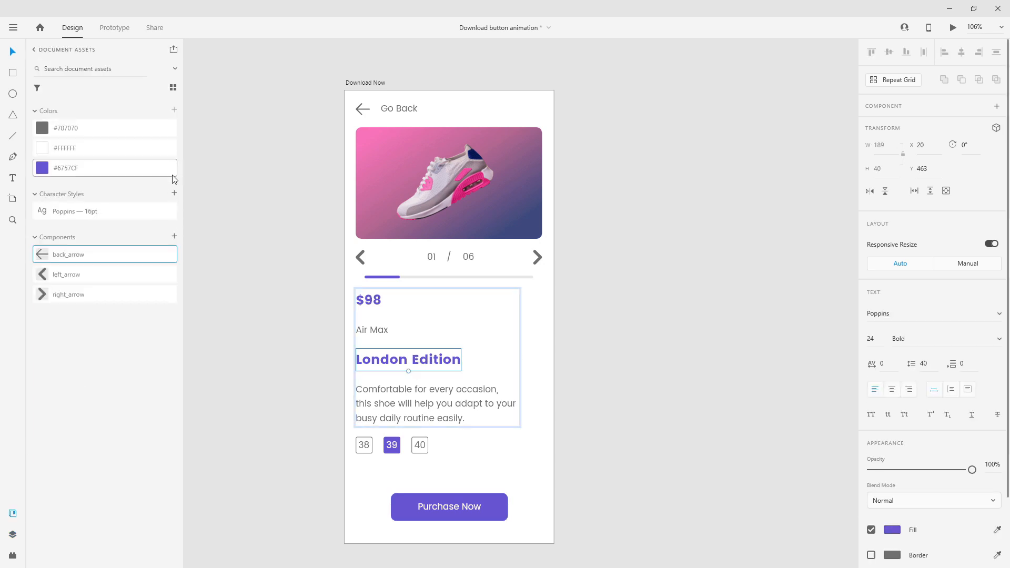
pyautogui.click(173, 195)
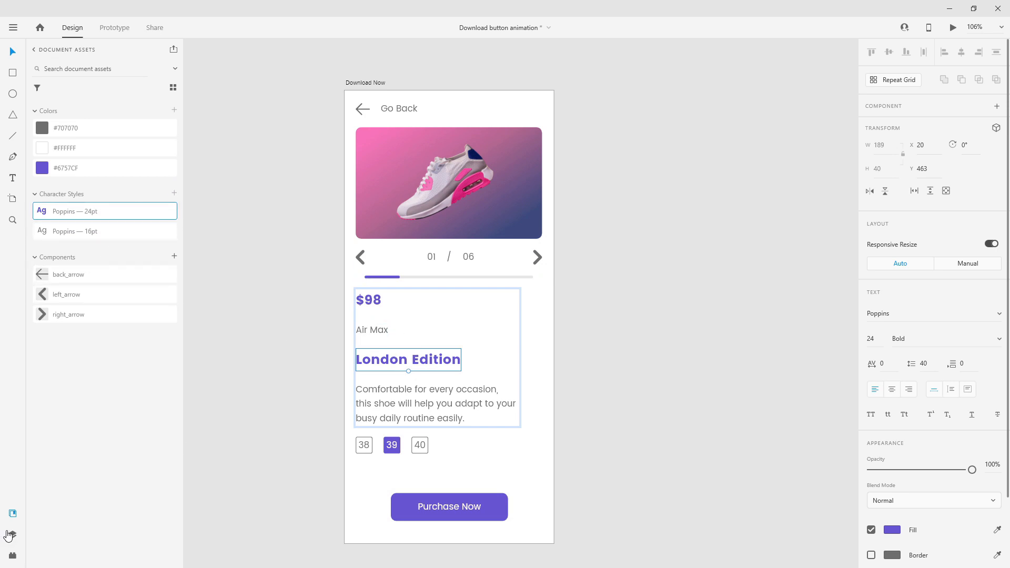
pyautogui.click(12, 536)
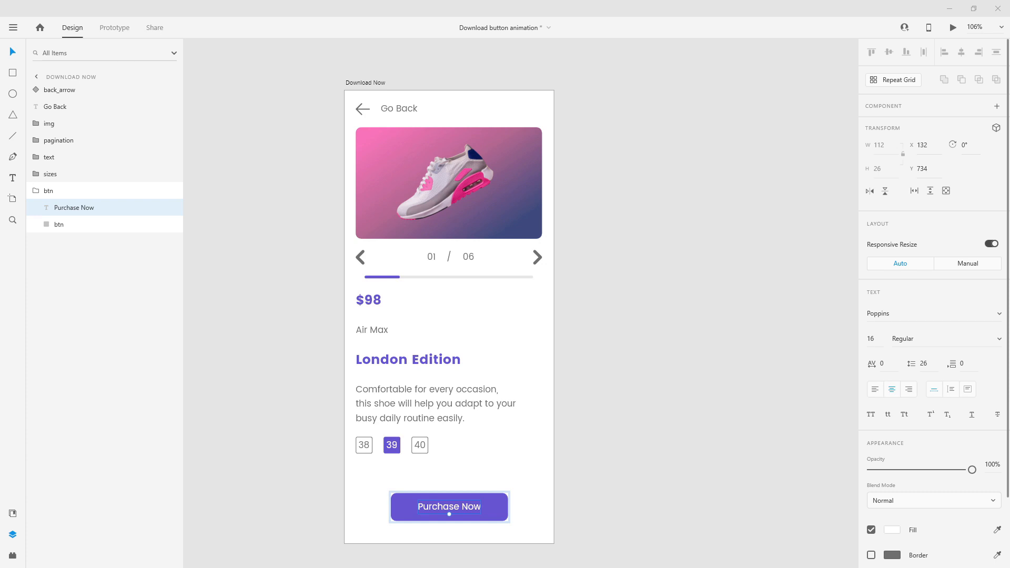
pyautogui.moveTo(563, 485)
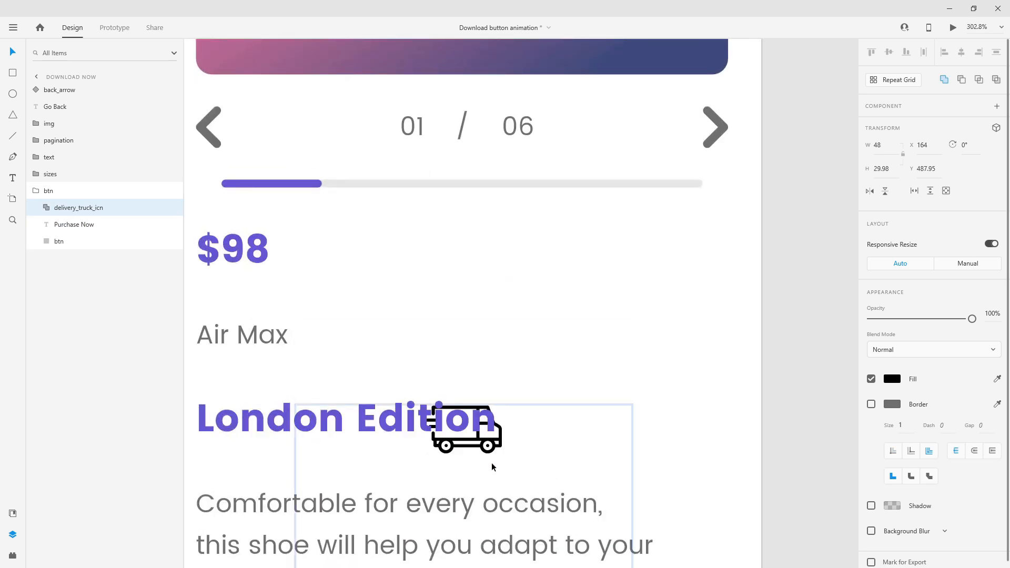
# Color the btn group's truck icon #6757CF, move it to the button's left end and tilt it
pyautogui.scroll(-3)
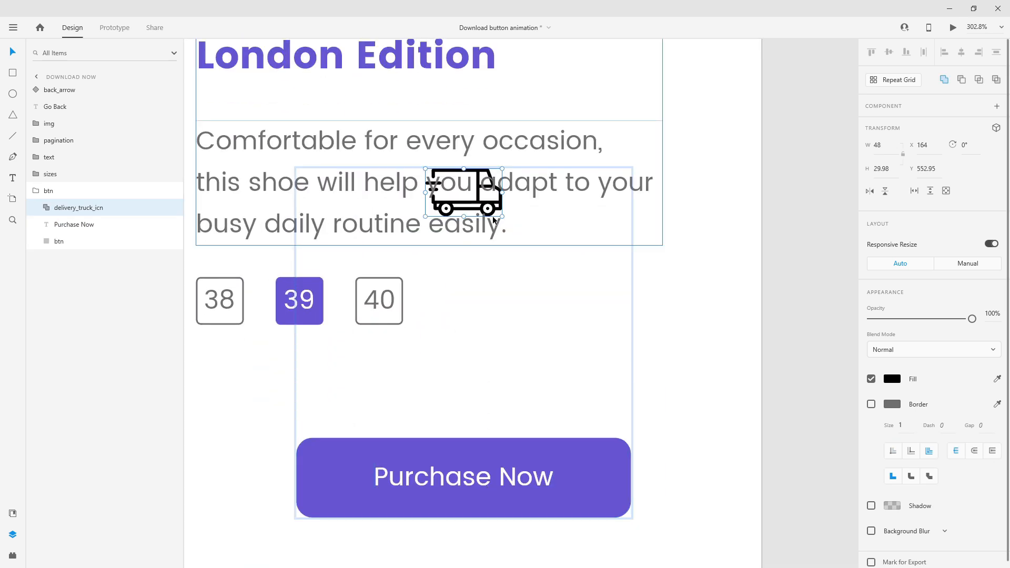
pyautogui.click(49, 157)
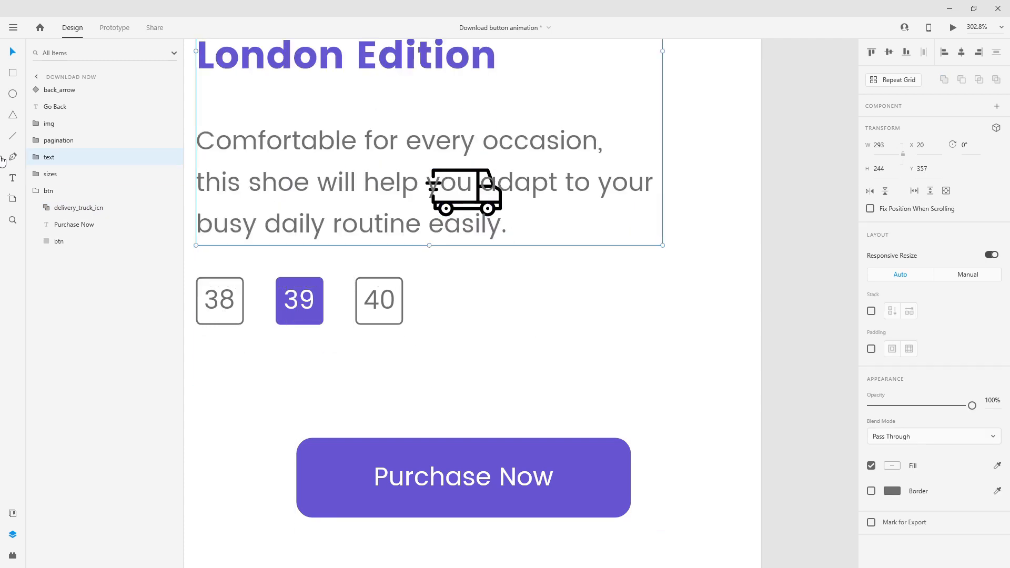
pyautogui.click(80, 207)
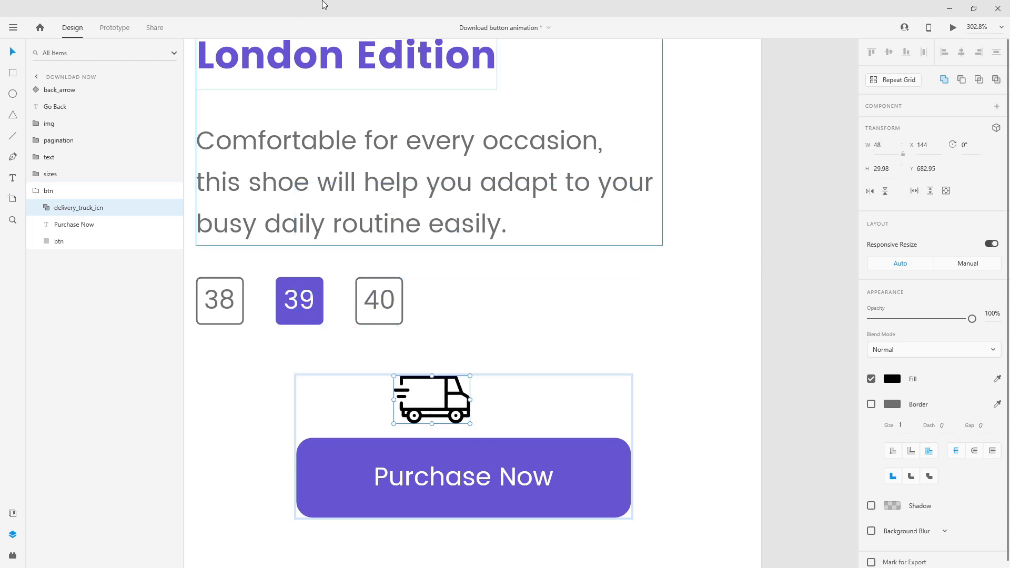
pyautogui.click(13, 513)
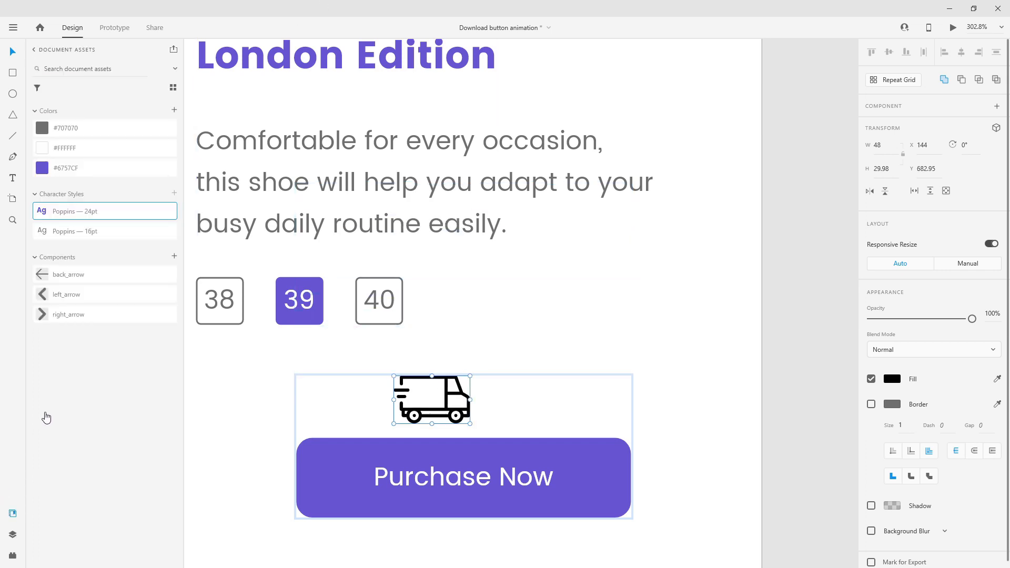
pyautogui.moveTo(999, 380)
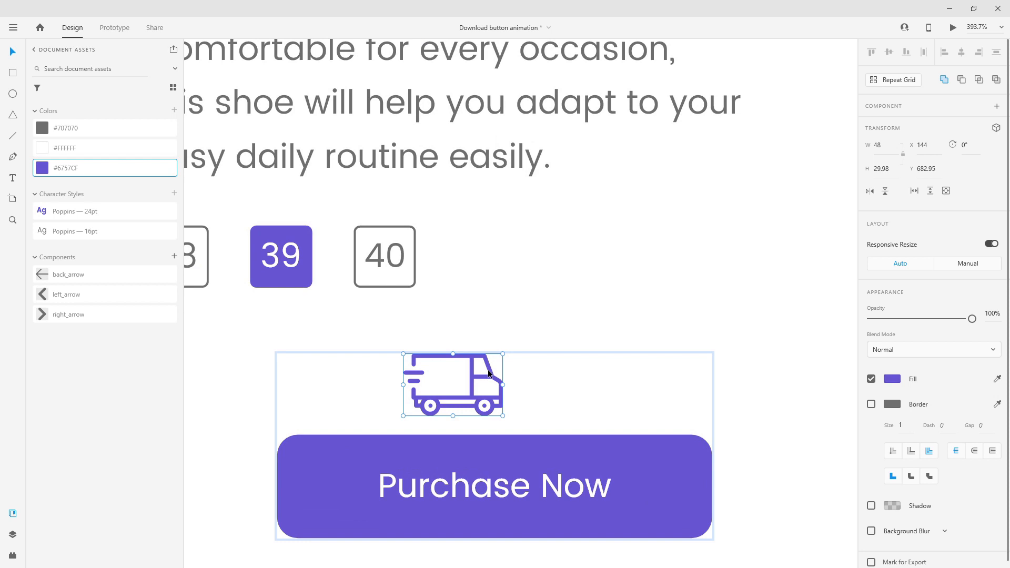
pyautogui.moveTo(453, 385); pyautogui.dragTo(338, 385)
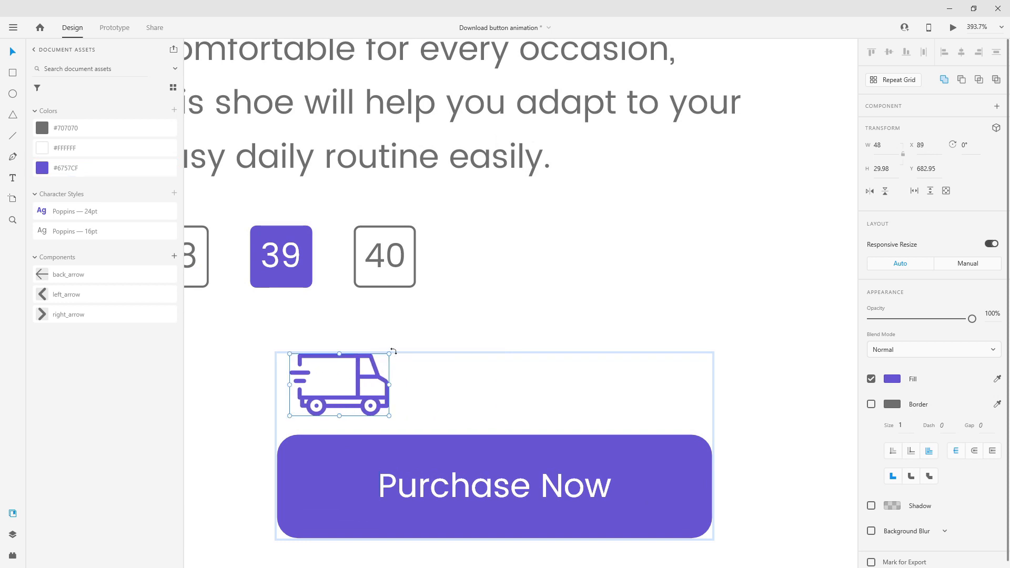
pyautogui.moveTo(393, 351); pyautogui.dragTo(384, 341)
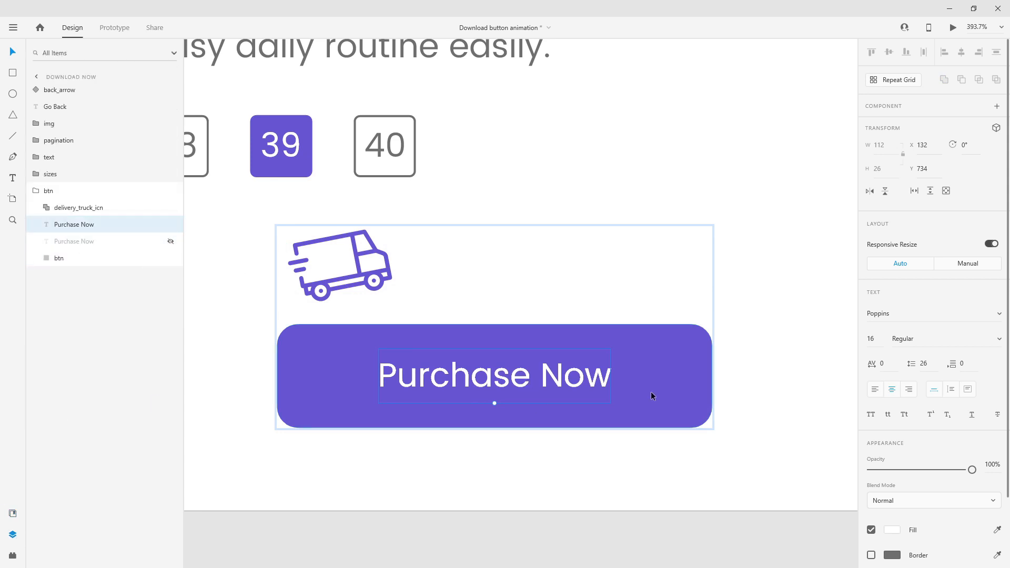
# Retype the copied label as 'Delivery Sent' and unhide the original Purchase Now label
pyautogui.doubleClick(495, 374)
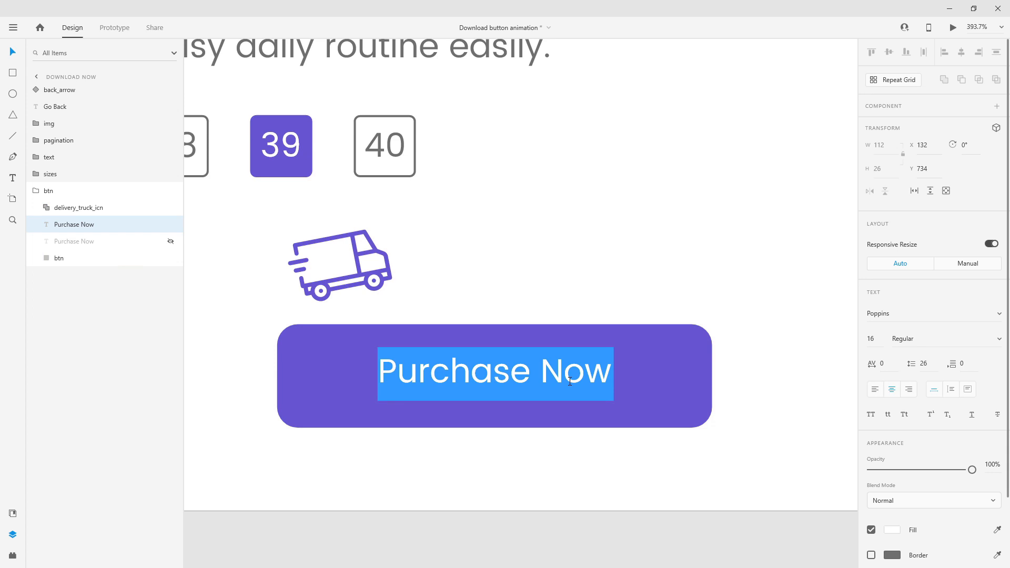
pyautogui.write('Delivery S')
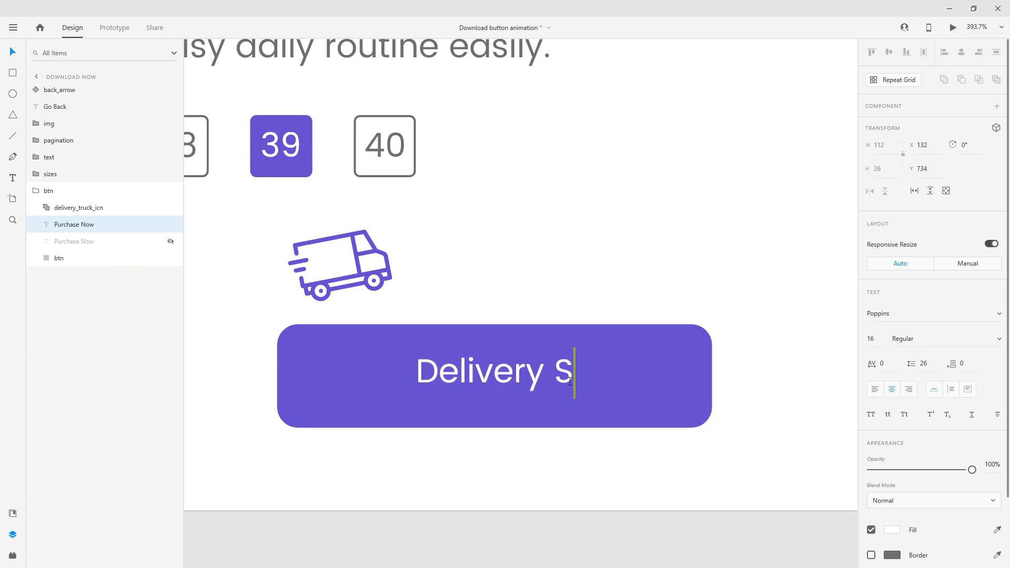
pyautogui.write('ent')
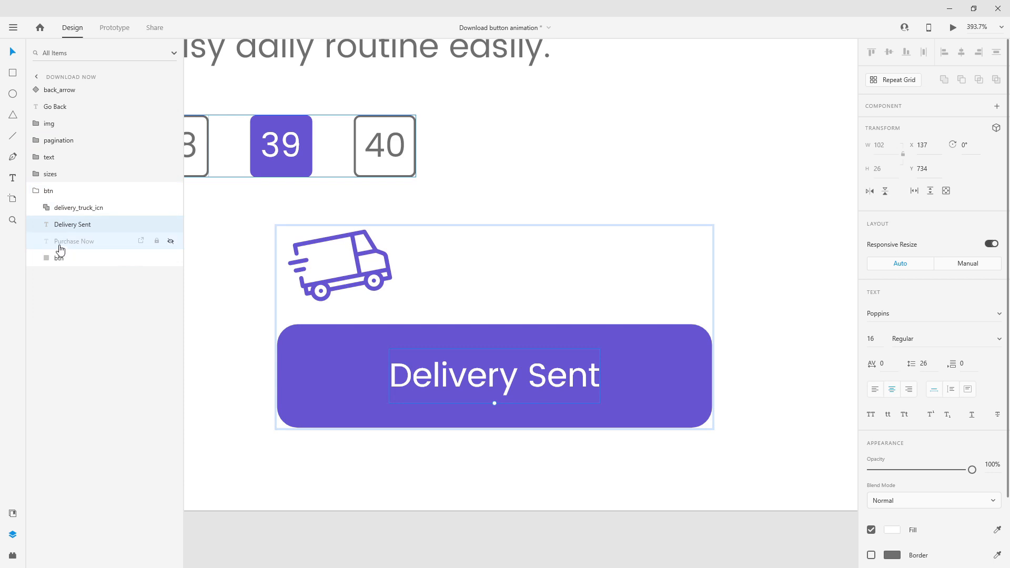
pyautogui.click(171, 241)
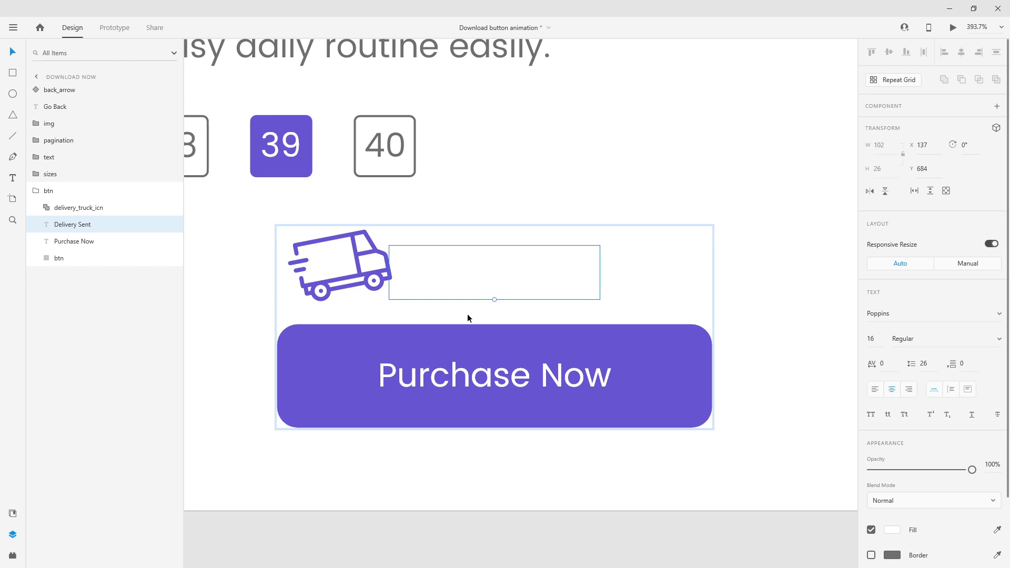
pyautogui.moveTo(470, 310)
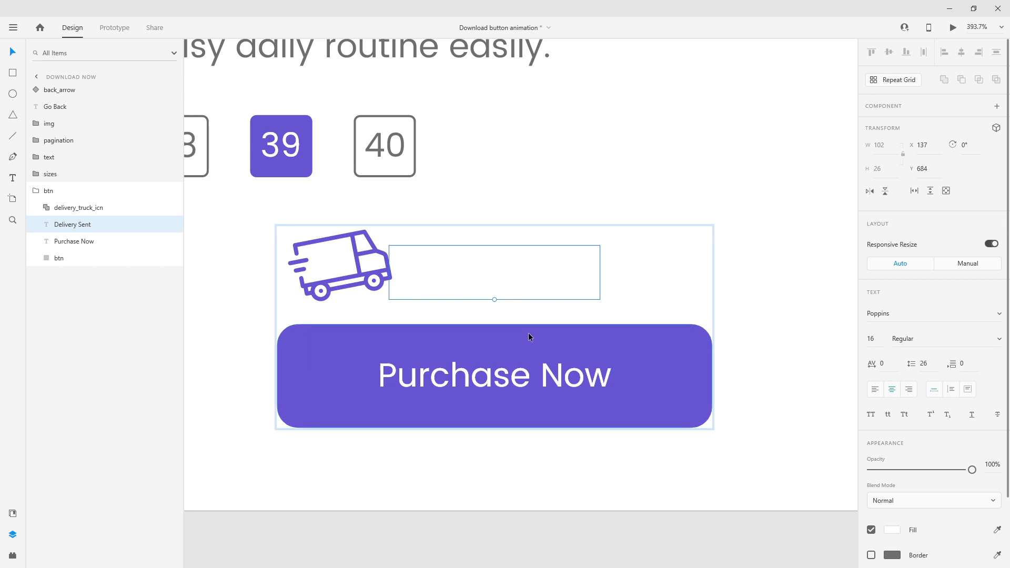
# Enlarge the button's rounded rectangle to about 218×60 around Purchase Now
pyautogui.click(59, 259)
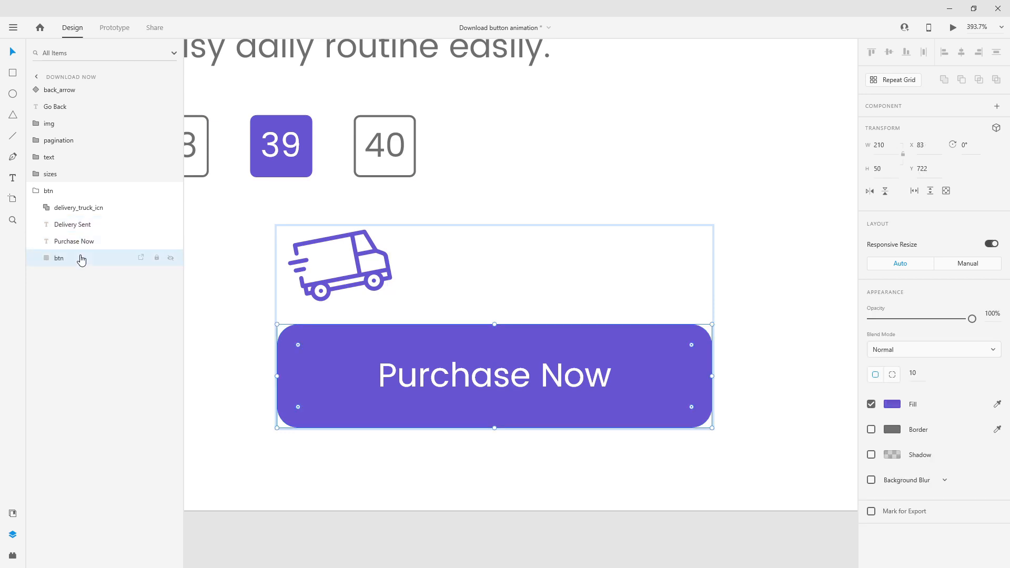
pyautogui.doubleClick(58, 258)
pyautogui.write('mask')
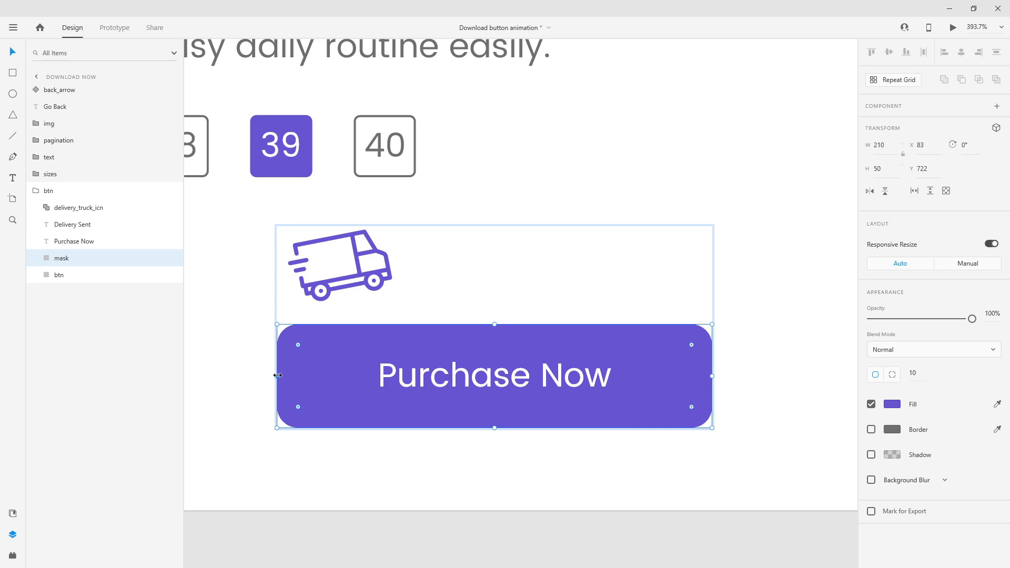
pyautogui.moveTo(276, 376); pyautogui.dragTo(269, 376)
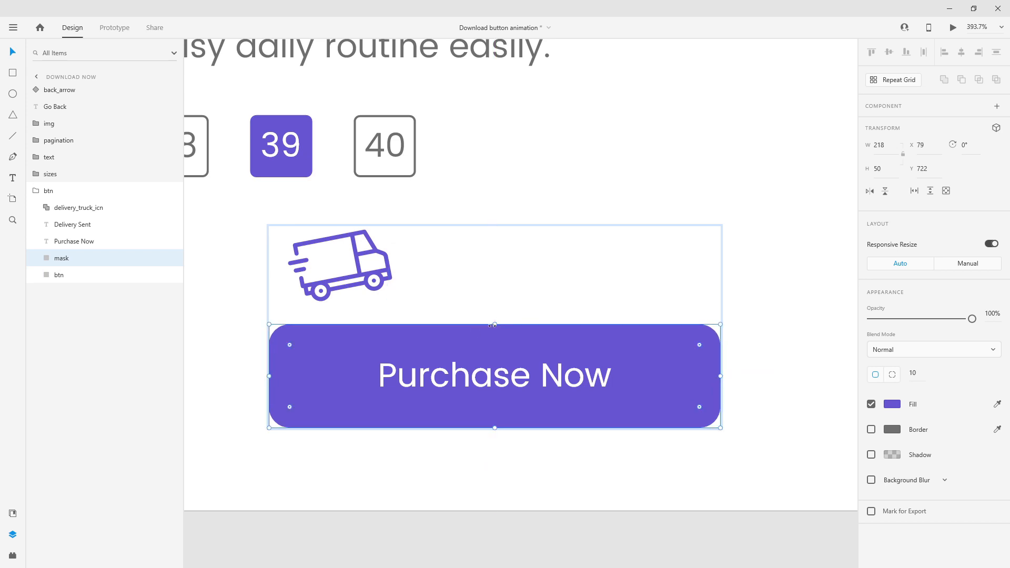
pyautogui.moveTo(494, 325); pyautogui.dragTo(494, 316)
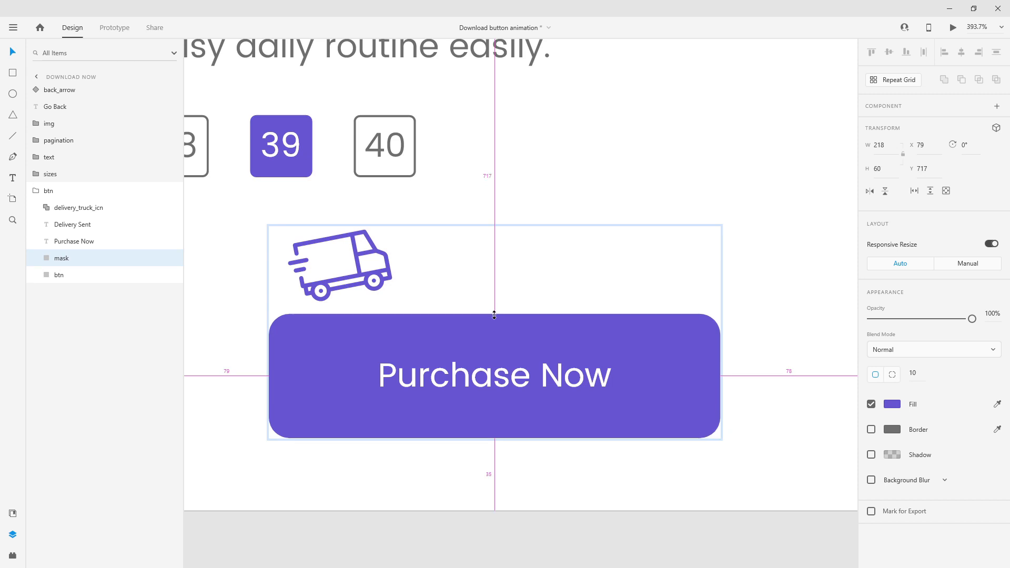
# Give the rectangle a border with no fill and use it as the group's mask
pyautogui.click(75, 241)
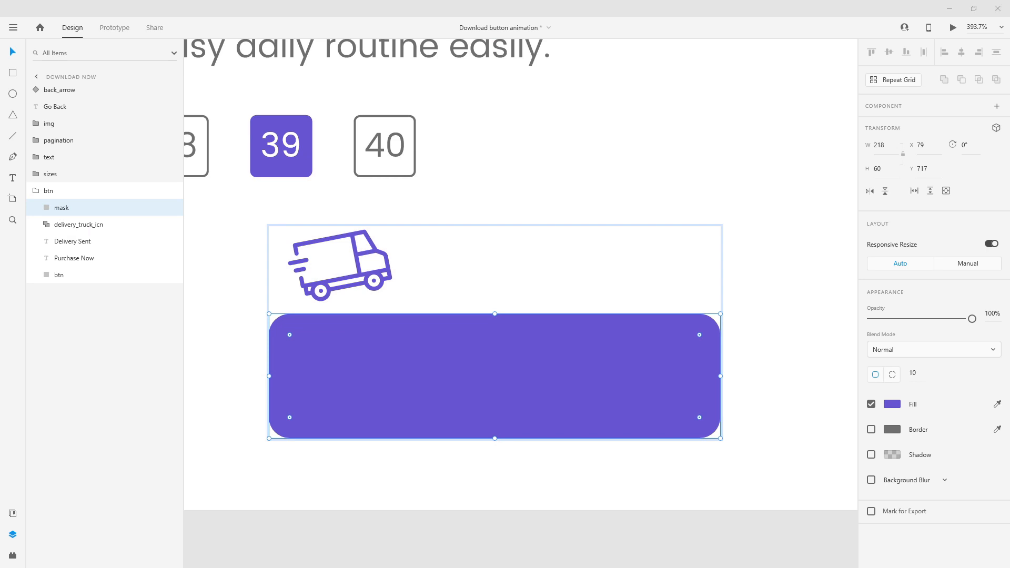
pyautogui.moveTo(61, 208)
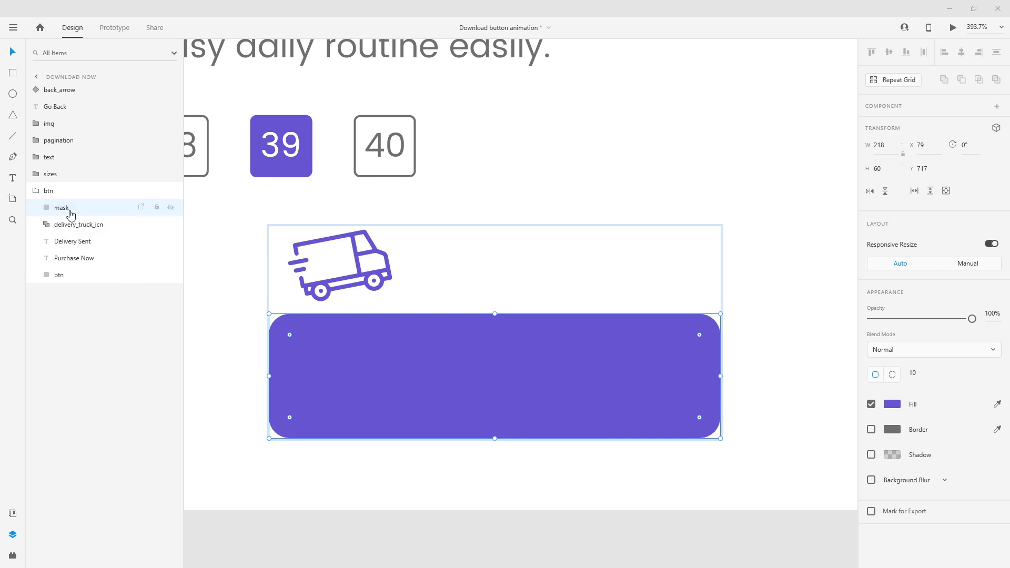
pyautogui.click(872, 430)
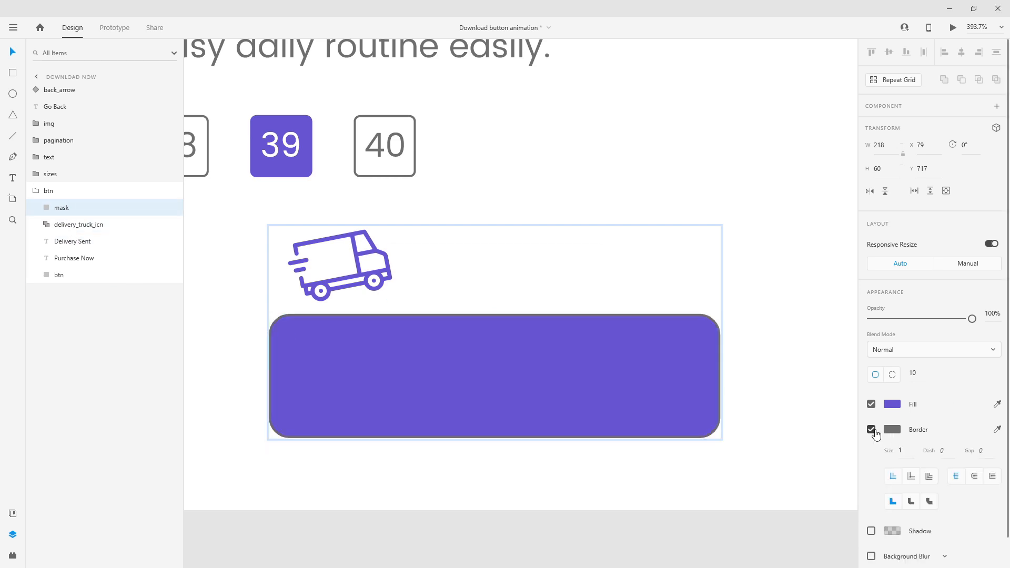
pyautogui.click(872, 404)
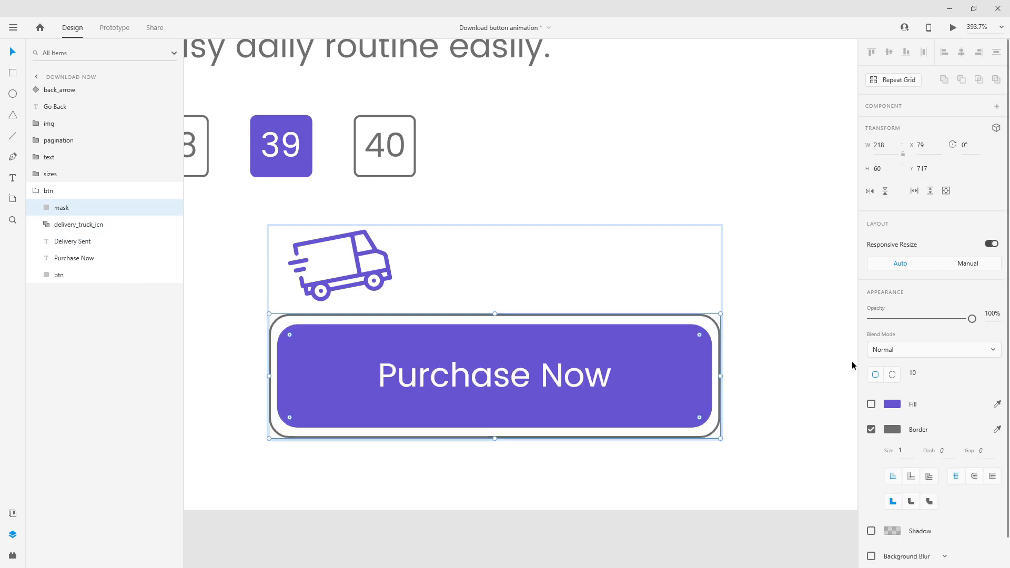
pyautogui.click(494, 375)
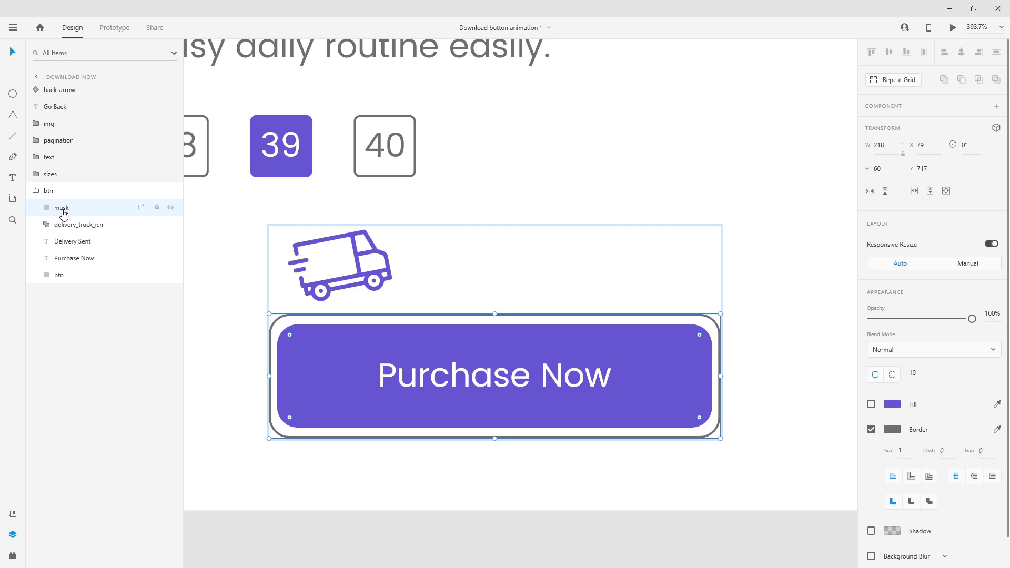
pyautogui.click(58, 276)
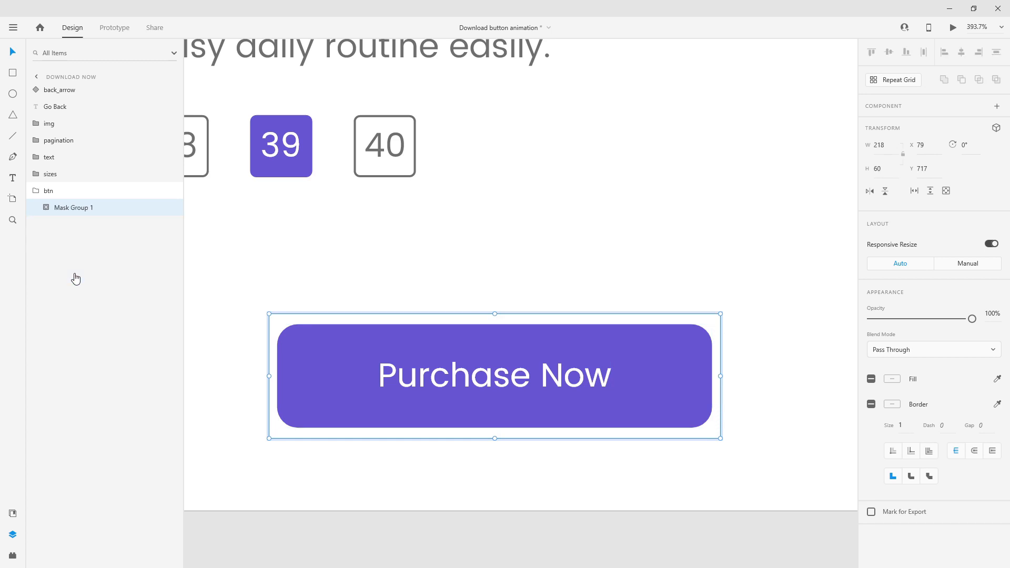
pyautogui.moveTo(52, 172)
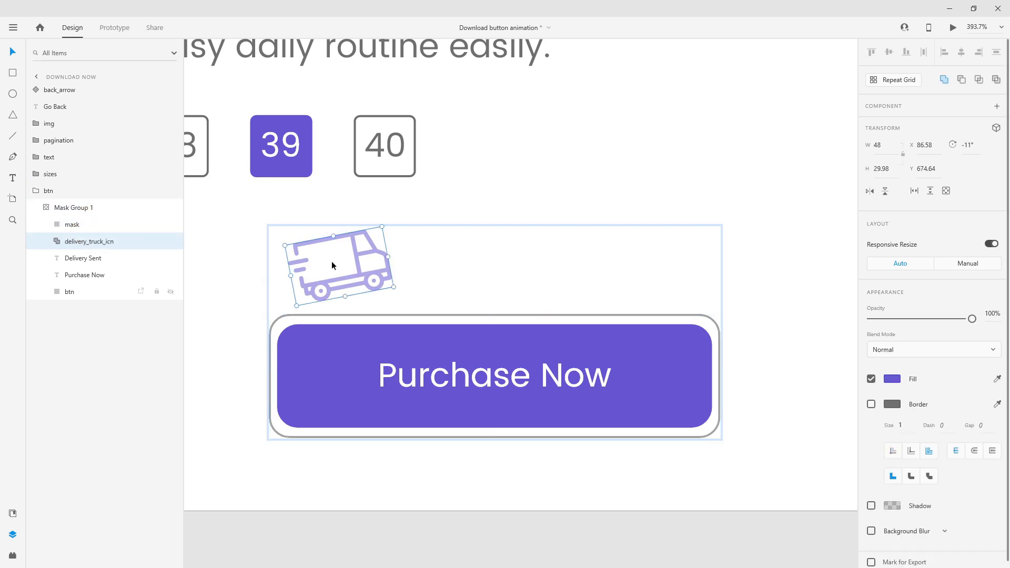
# Rename Mask Group 1 to 'mask' and make the btn group a component
pyautogui.click(82, 258)
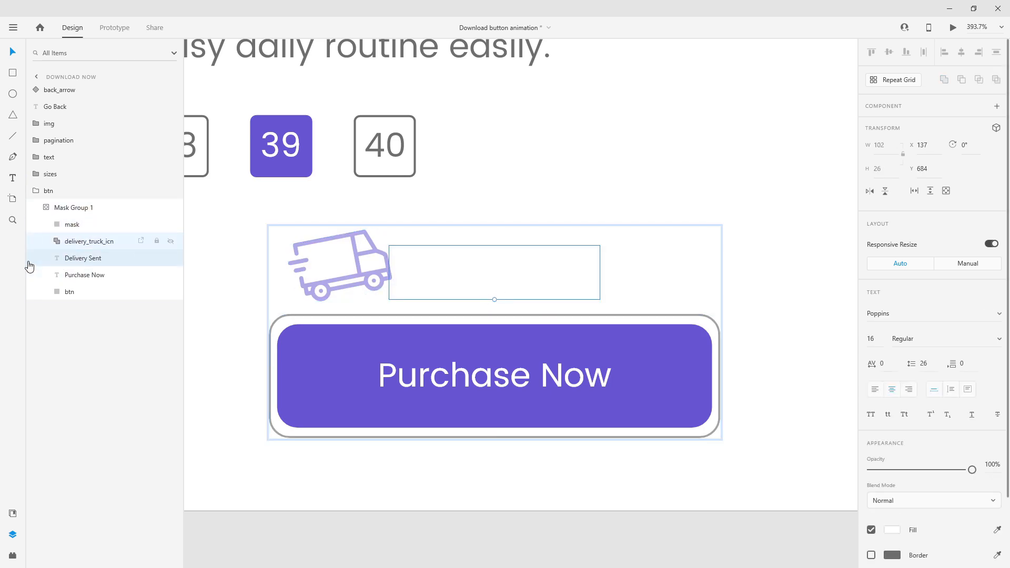
pyautogui.doubleClick(74, 207)
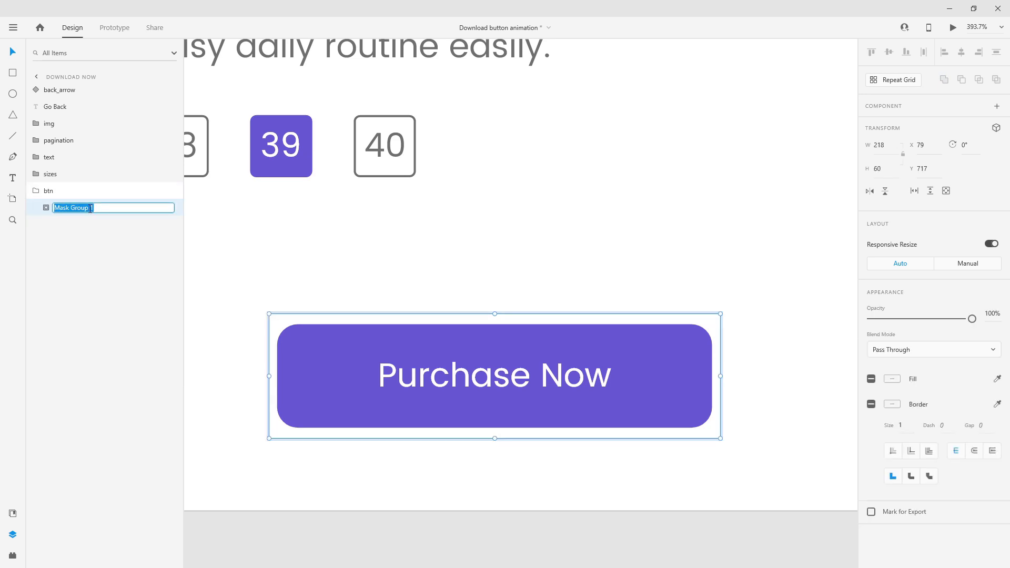
pyautogui.write('mask')
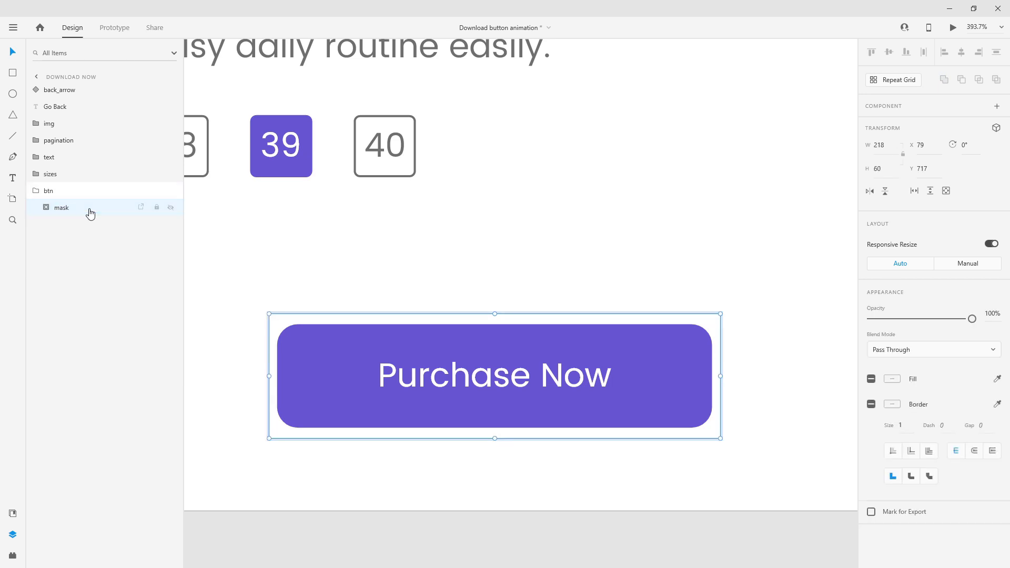
pyautogui.click(49, 190)
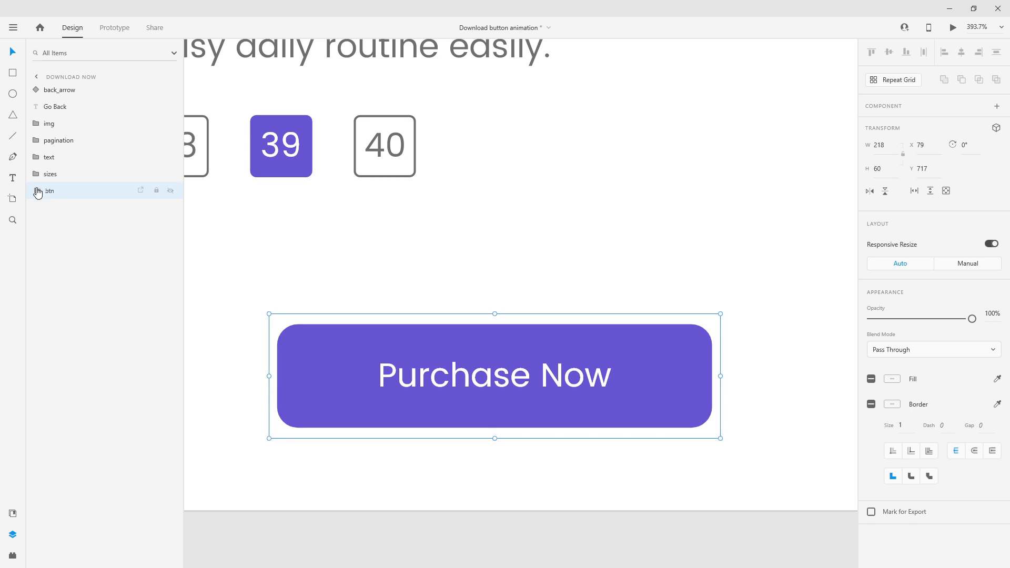
pyautogui.click(49, 191)
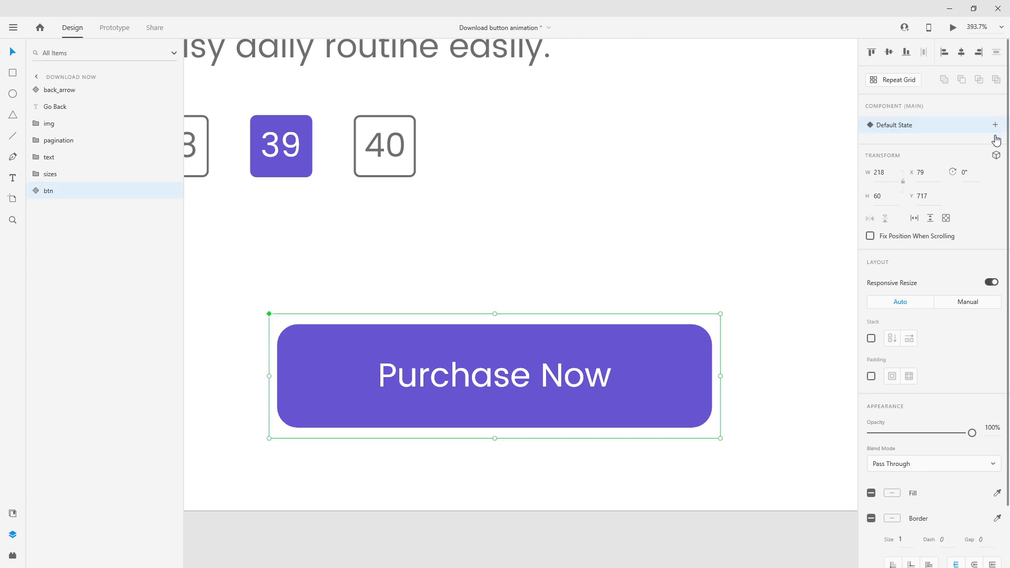
pyautogui.moveTo(996, 126)
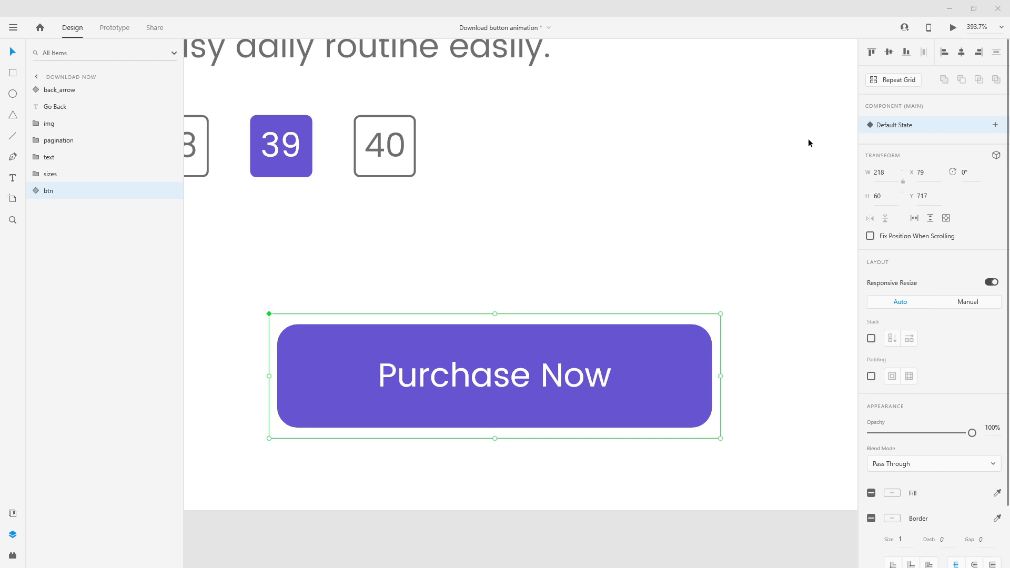
# Add a new button component state named 'clicked'
pyautogui.click(996, 125)
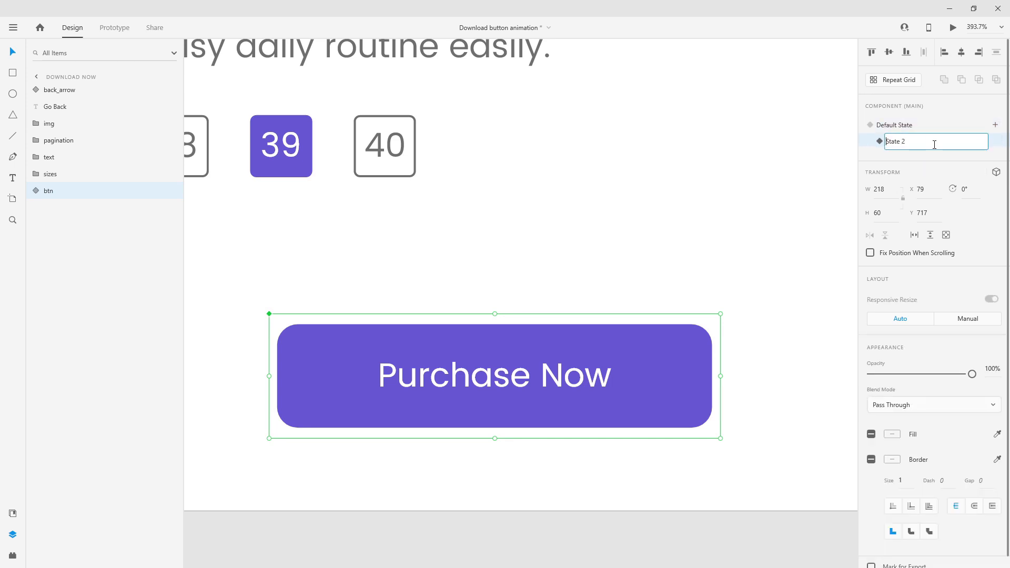
pyautogui.write('clicked')
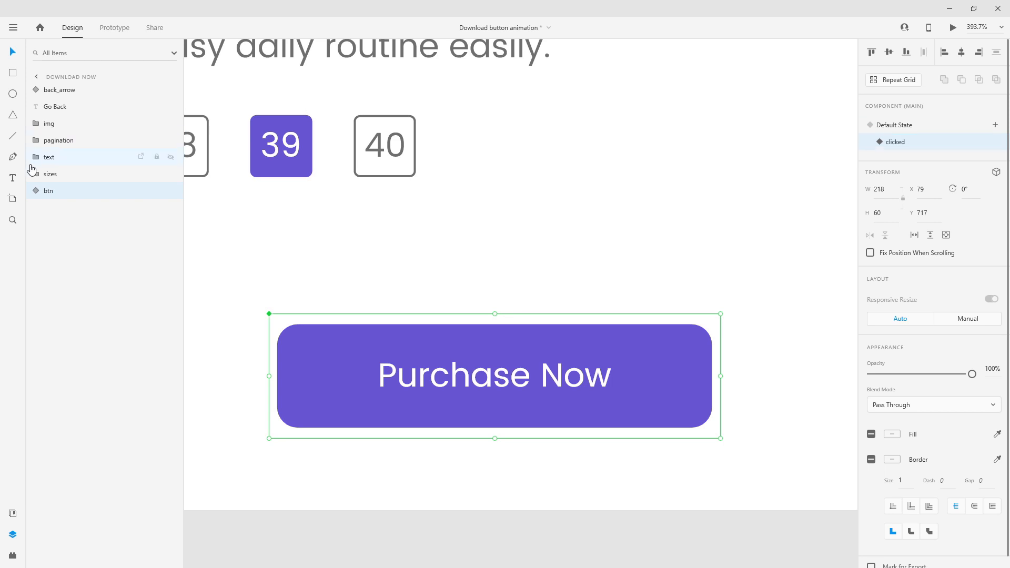
pyautogui.click(37, 191)
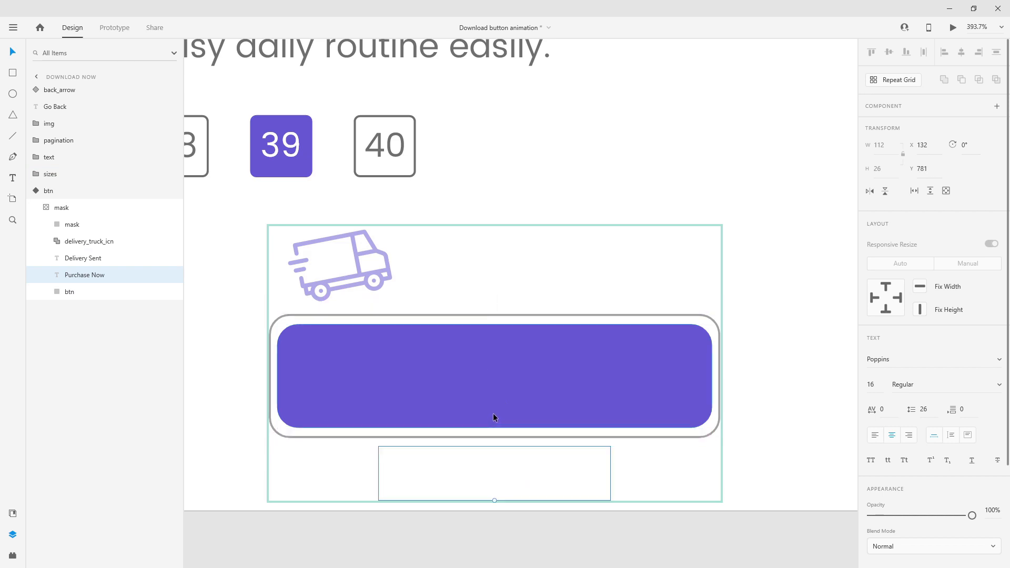
# In the clicked state, squash the purple button rectangle into a thin bar
pyautogui.click(69, 291)
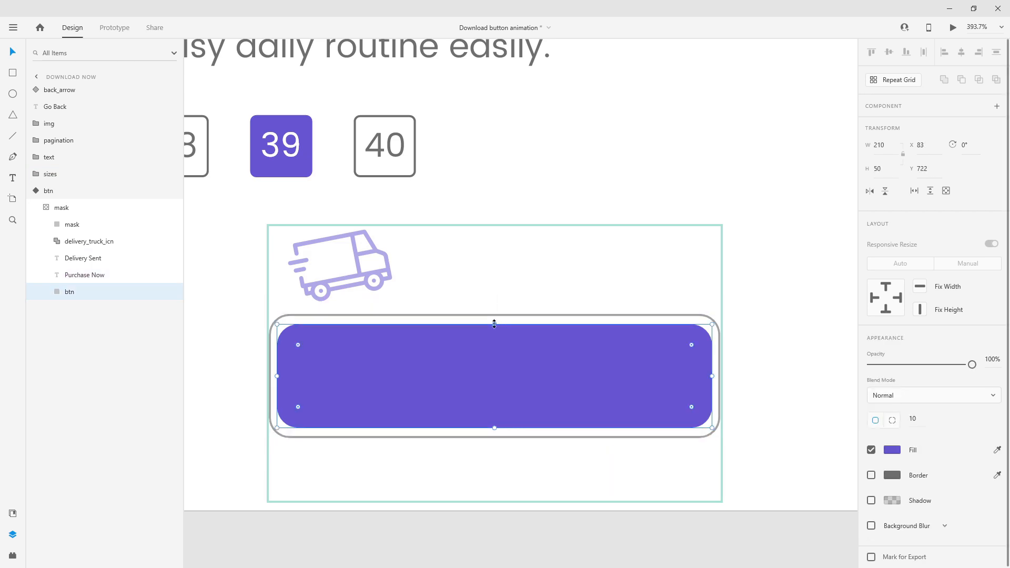
pyautogui.moveTo(494, 323); pyautogui.dragTo(495, 413)
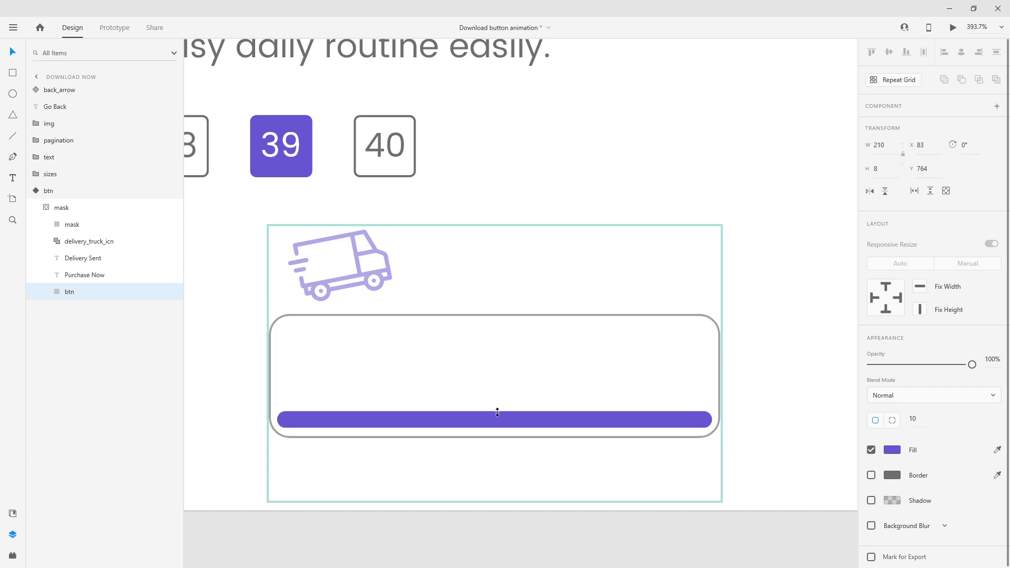
pyautogui.click(494, 420)
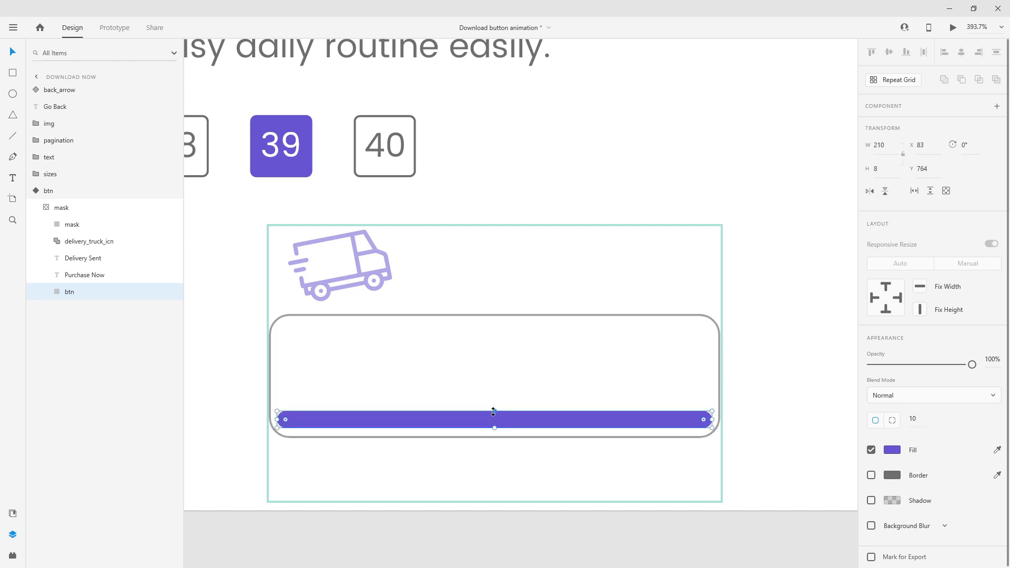
pyautogui.moveTo(494, 413); pyautogui.dragTo(495, 420)
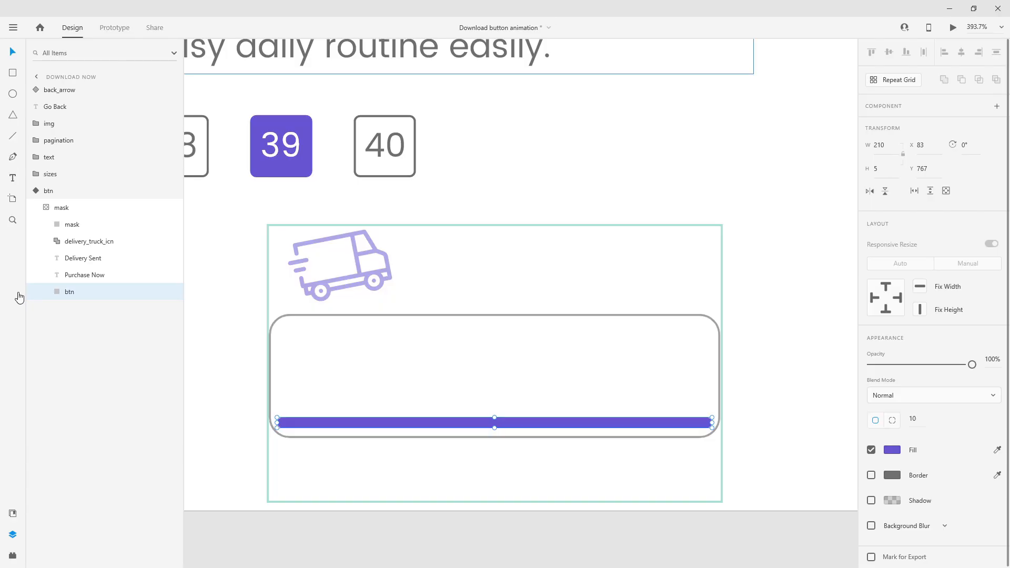
pyautogui.click(36, 190)
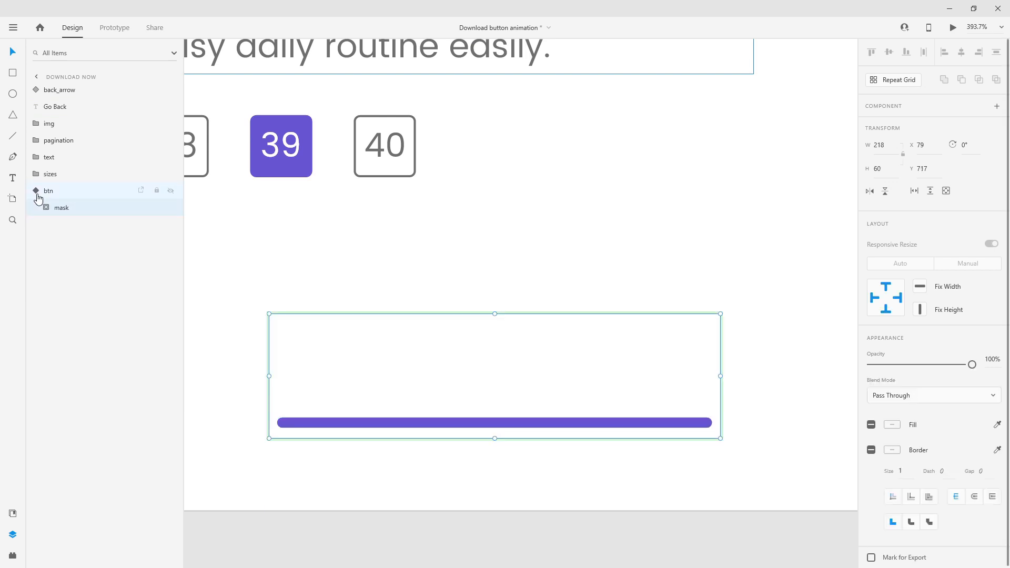
# Add a 'truck' state with the truck moved down onto the thin bar's left end
pyautogui.click(996, 124)
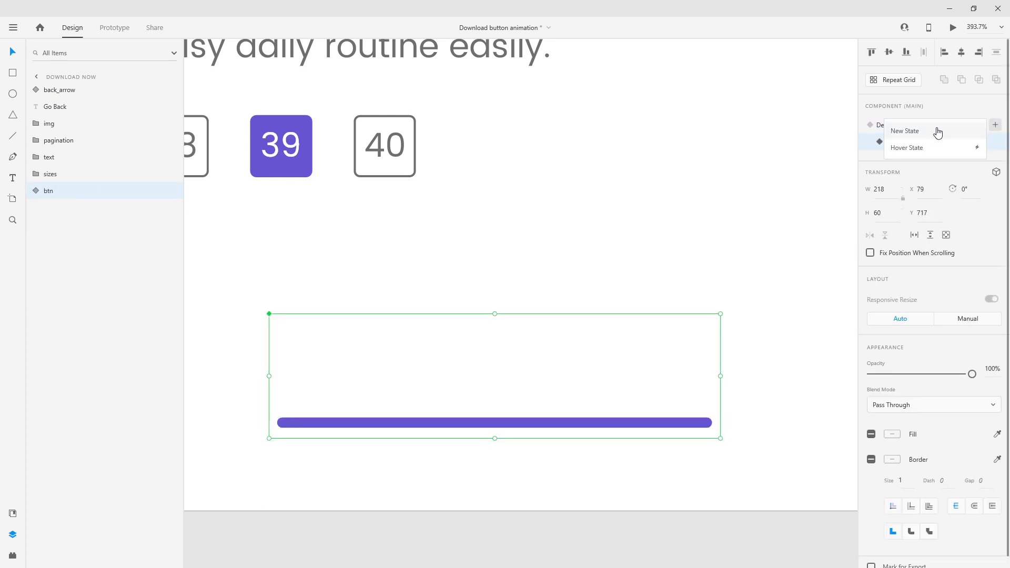
pyautogui.click(905, 131)
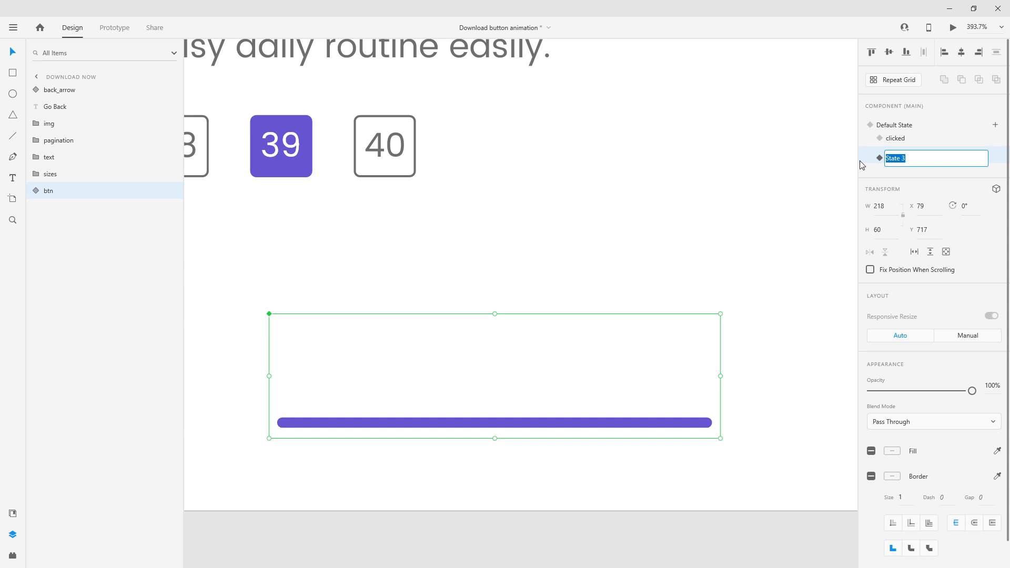
pyautogui.write('truck')
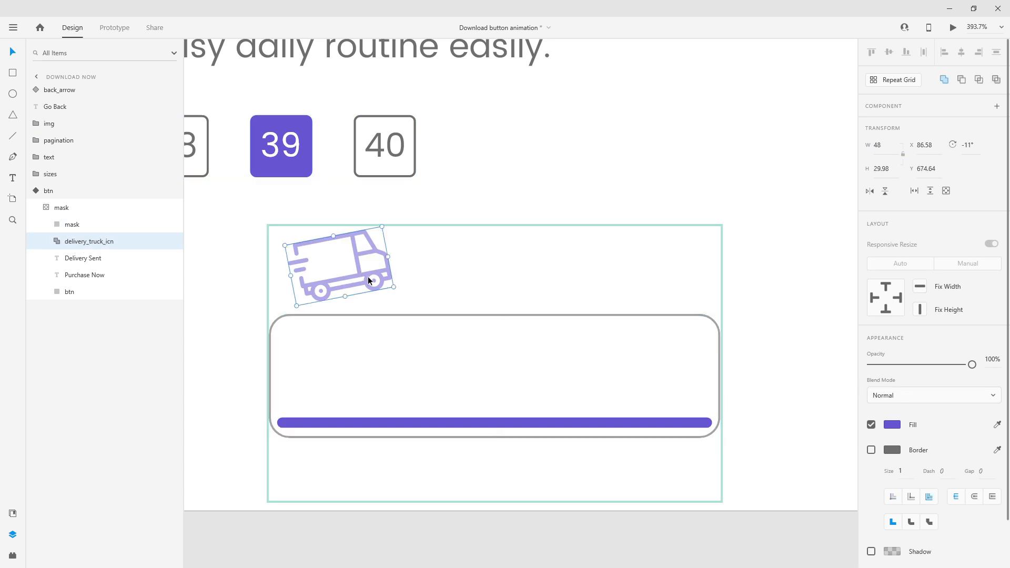
pyautogui.moveTo(339, 264); pyautogui.dragTo(342, 362)
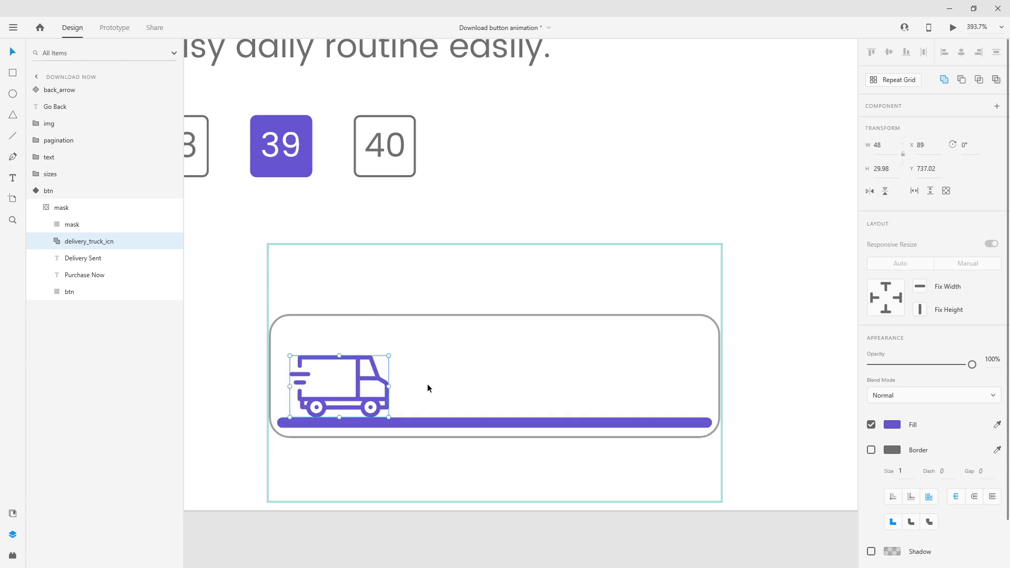
pyautogui.moveTo(361, 367)
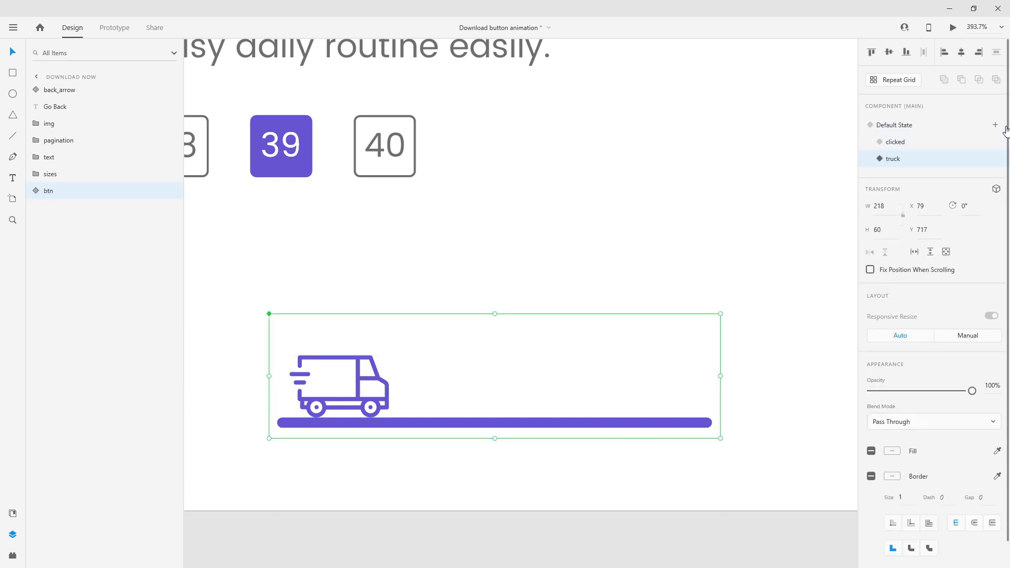
# Add a 'driving' state with the truck dragged past the button's right end
pyautogui.click(995, 125)
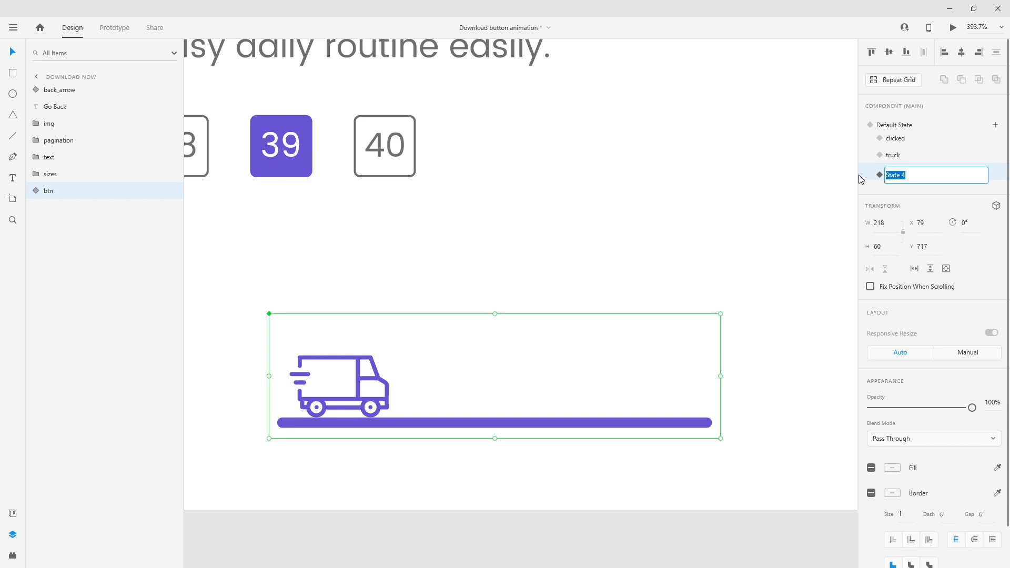
pyautogui.write('drivi')
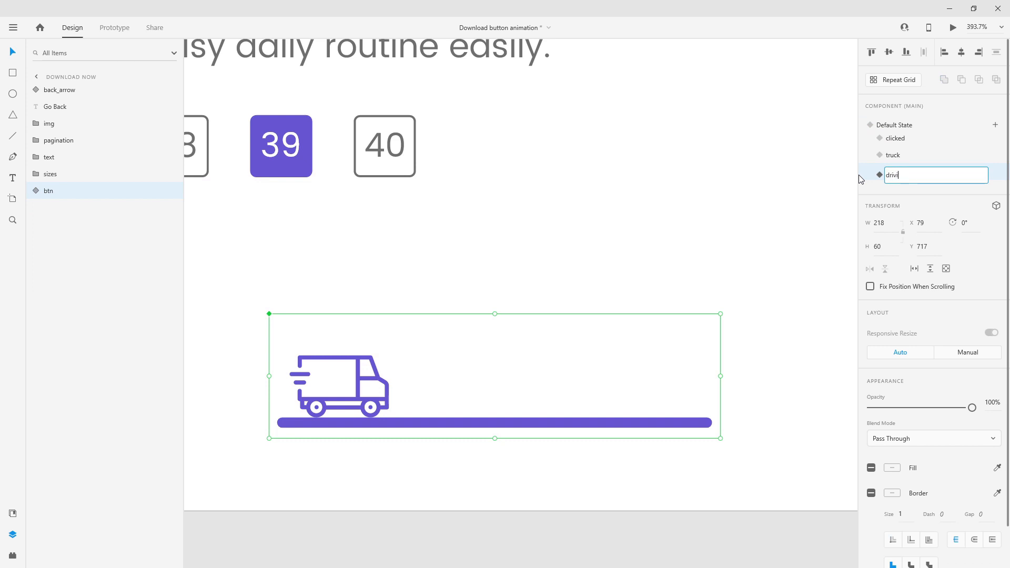
pyautogui.write('driving')
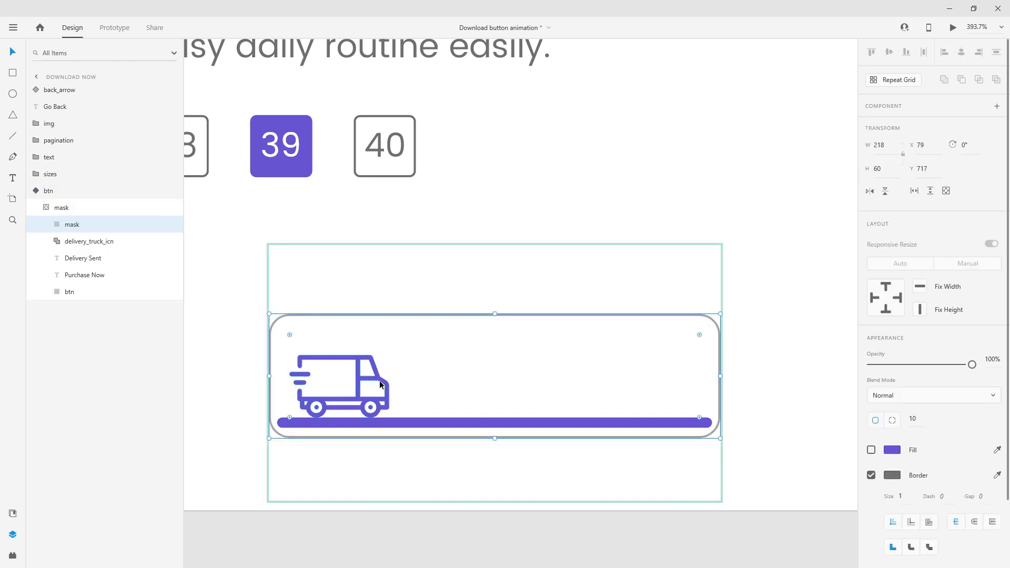
pyautogui.click(89, 241)
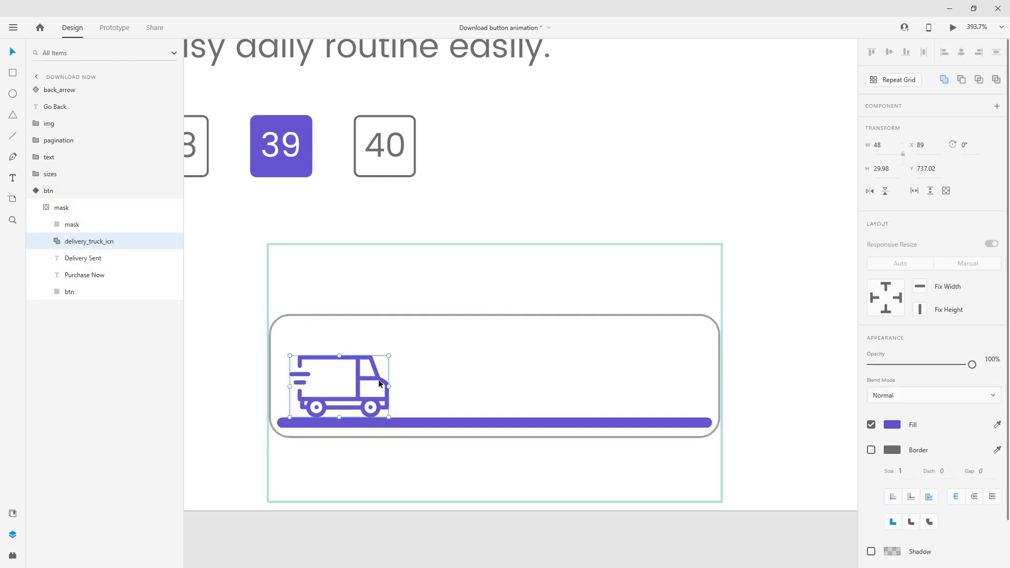
pyautogui.moveTo(341, 380); pyautogui.dragTo(773, 380)
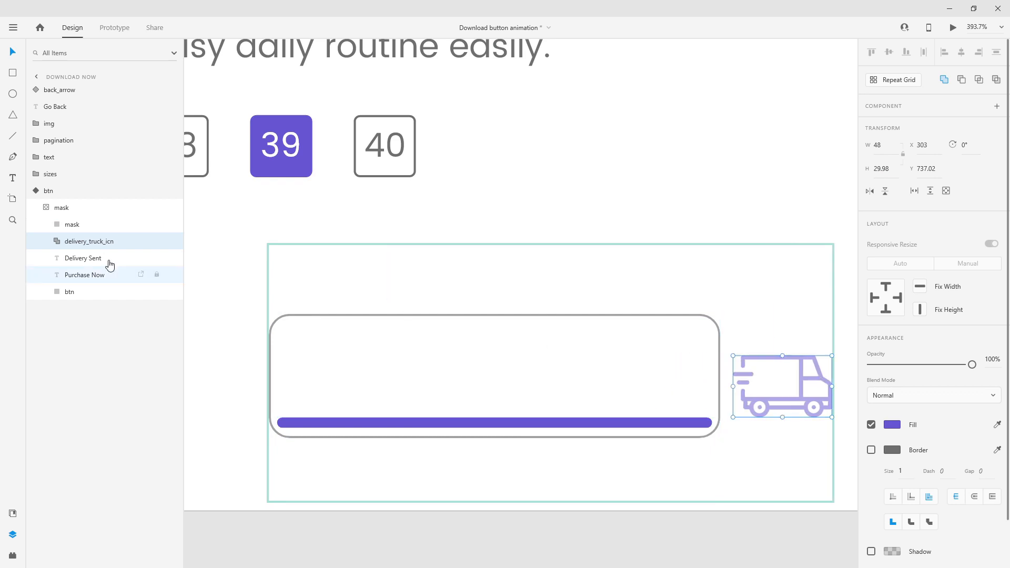
pyautogui.click(49, 190)
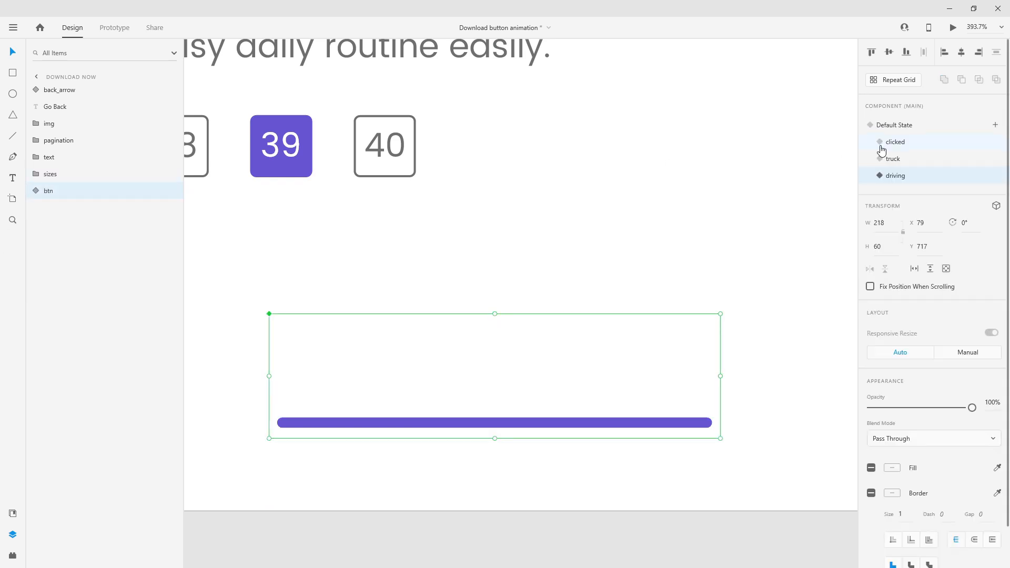
# Add a 'confirmation' state and stretch the purple btn bar up to full button height
pyautogui.click(995, 125)
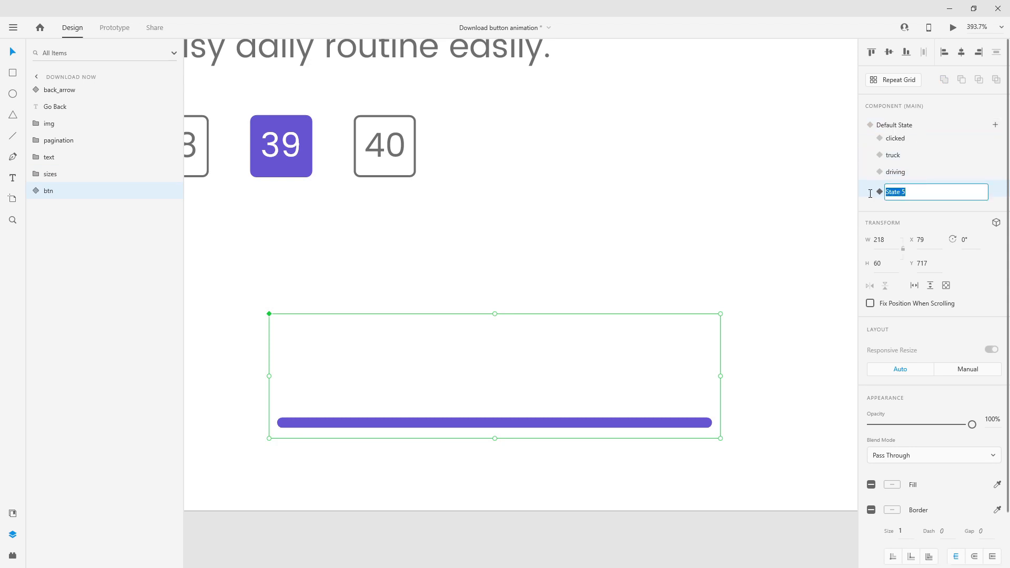
pyautogui.write('comfirmation')
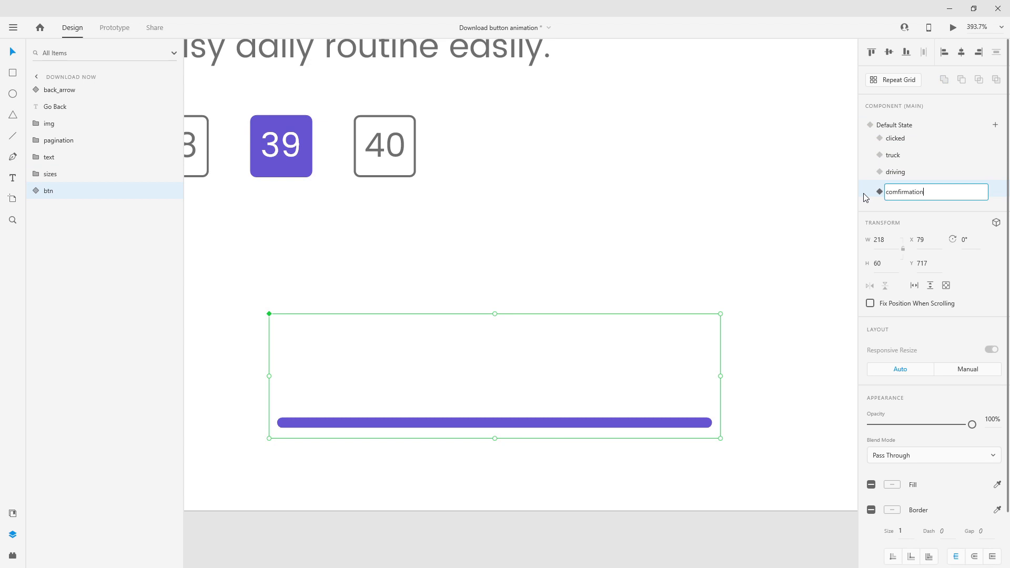
pyautogui.click(38, 191)
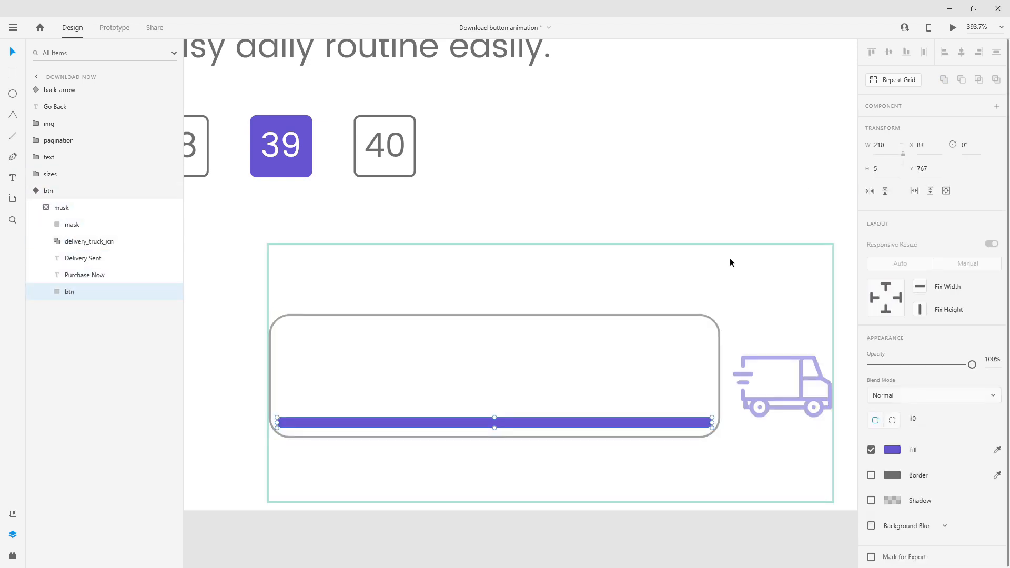
pyautogui.moveTo(494, 425); pyautogui.dragTo(494, 376)
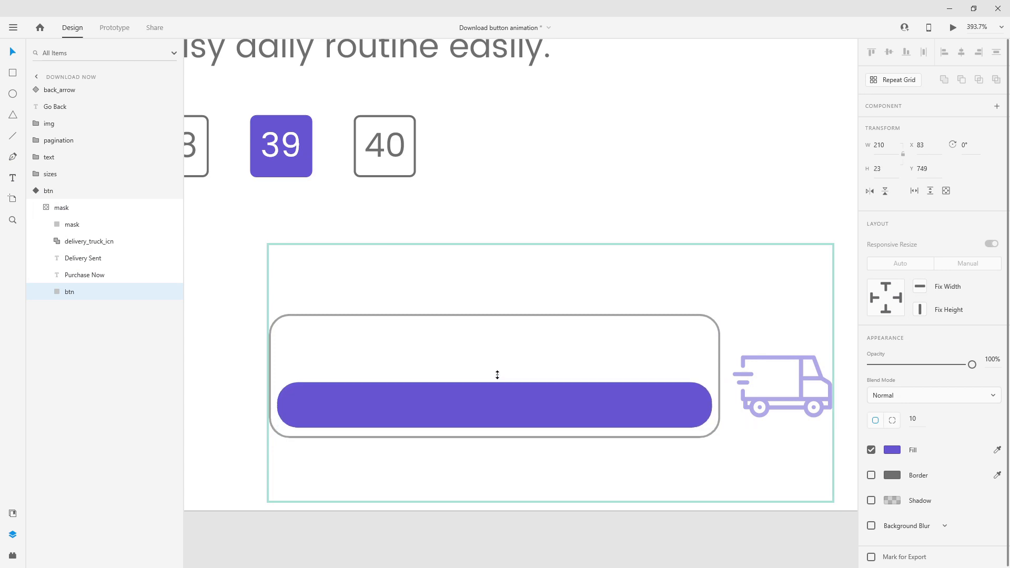
pyautogui.moveTo(498, 391); pyautogui.dragTo(506, 330)
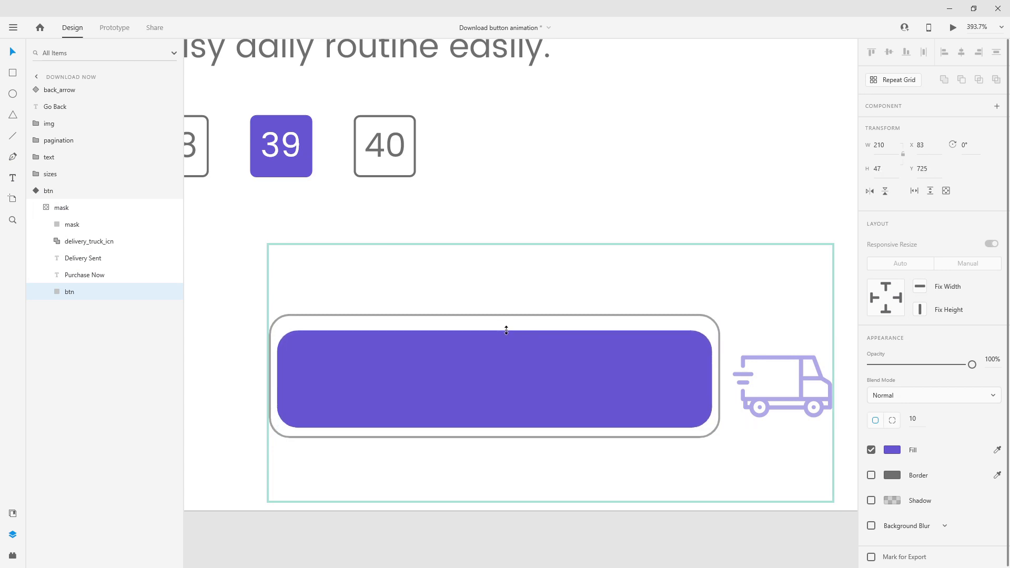
pyautogui.moveTo(506, 330); pyautogui.dragTo(510, 325)
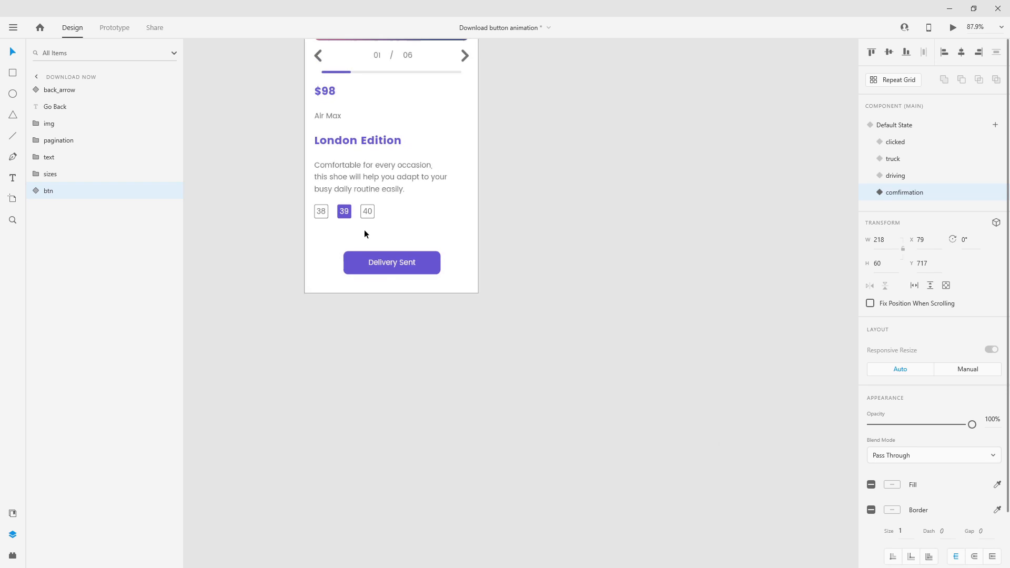
# Switch the button back to Default State, then select the button on the last card copy
pyautogui.click(895, 142)
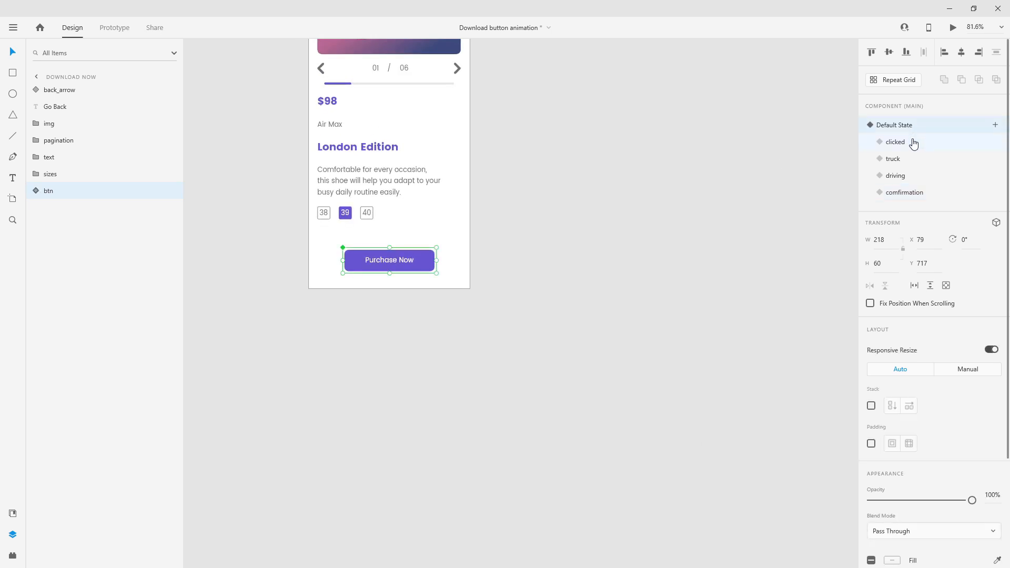
pyautogui.click(896, 175)
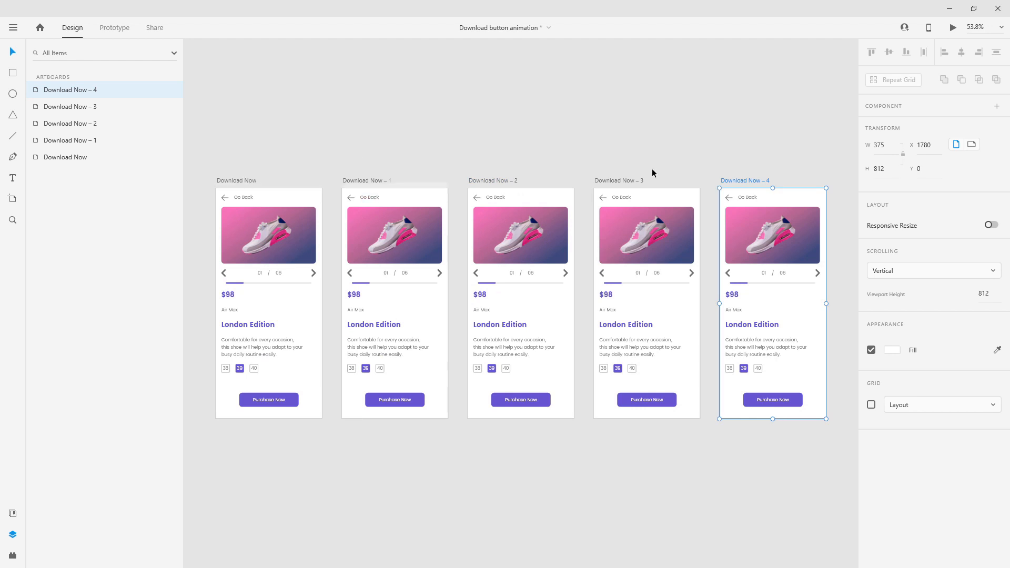
pyautogui.click(394, 400)
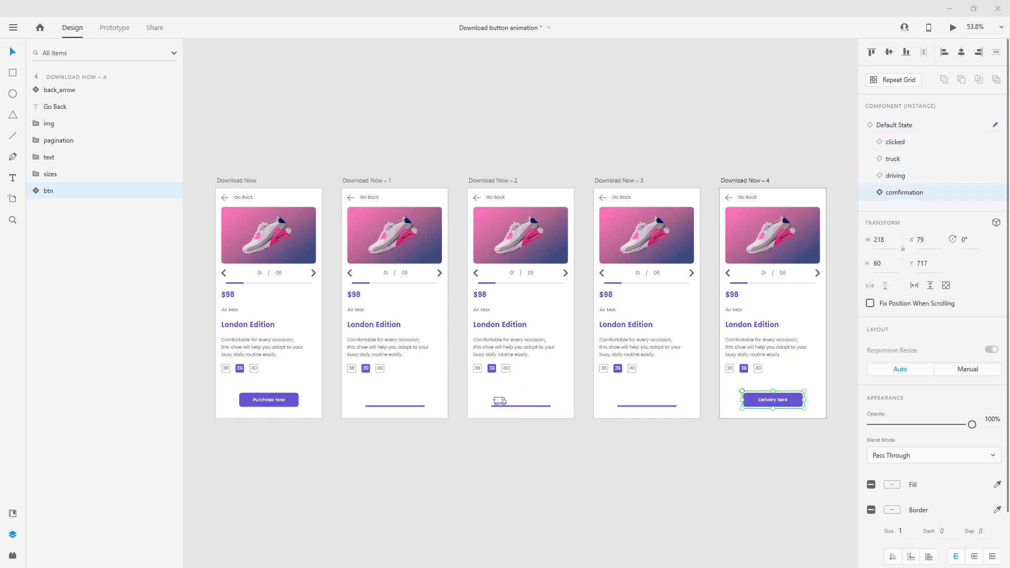
pyautogui.moveTo(115, 28)
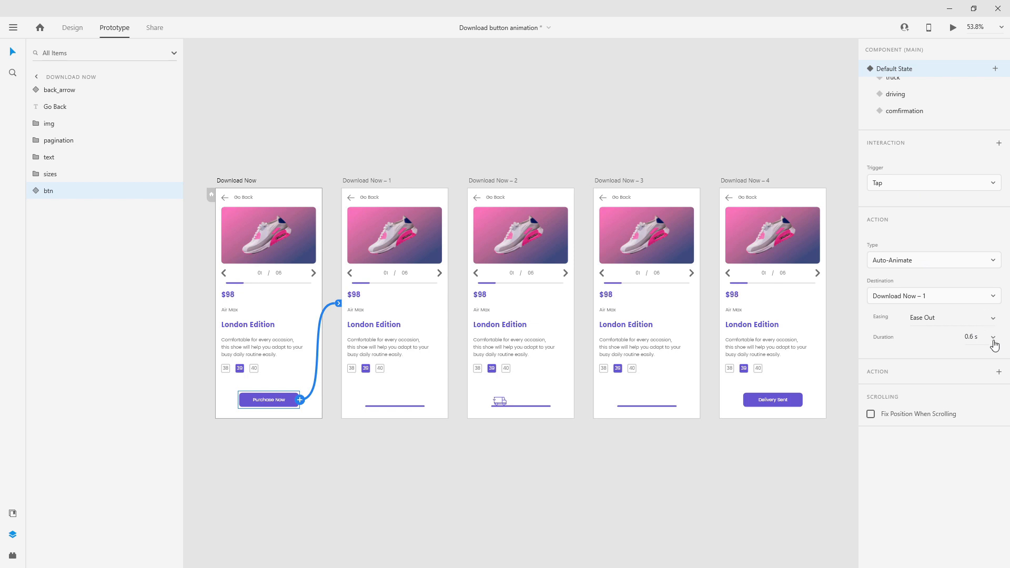
pyautogui.moveTo(371, 188)
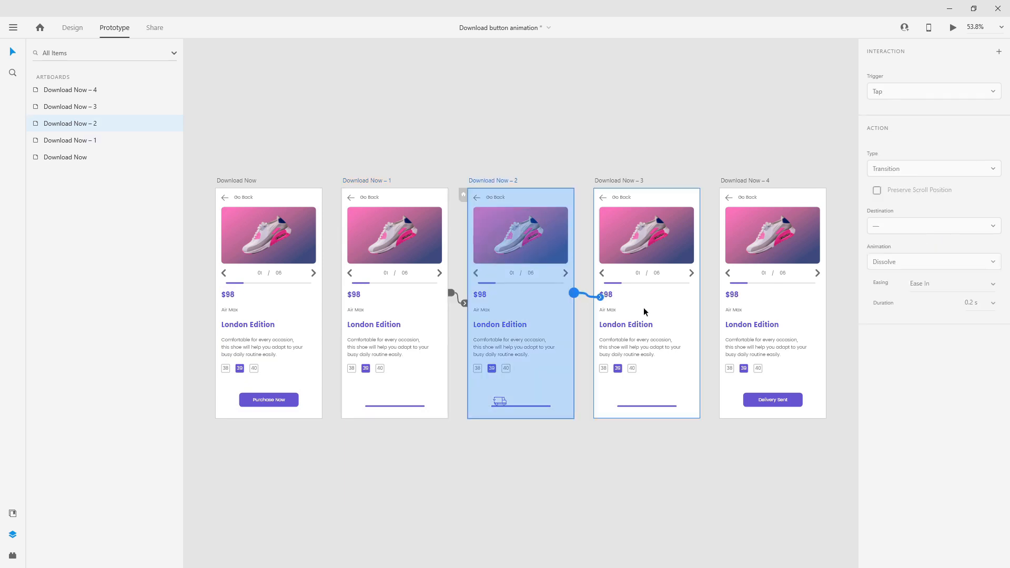
# Link the truck card to Download Now – 3 and open its Delay setting
pyautogui.click(933, 91)
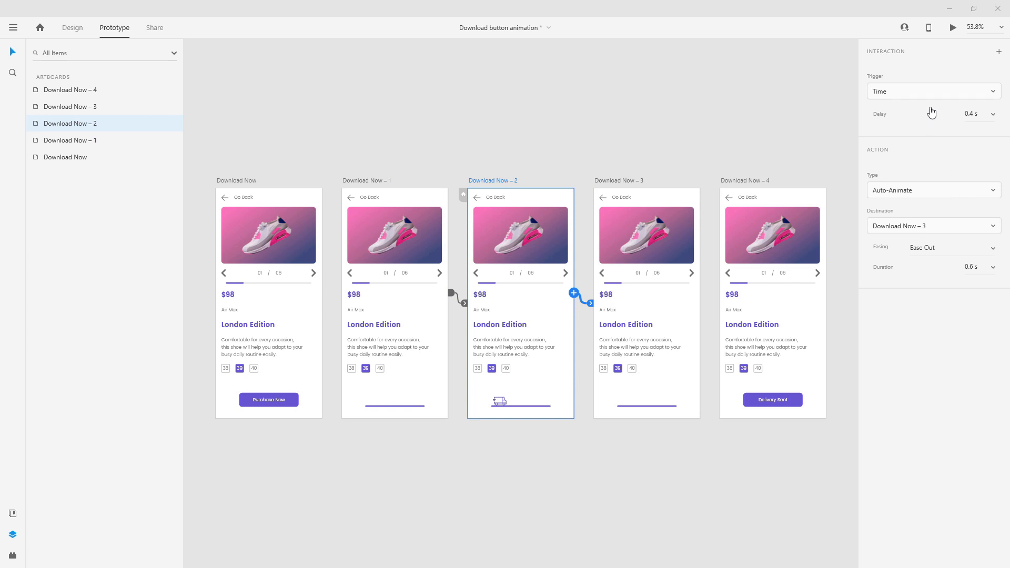
pyautogui.click(971, 114)
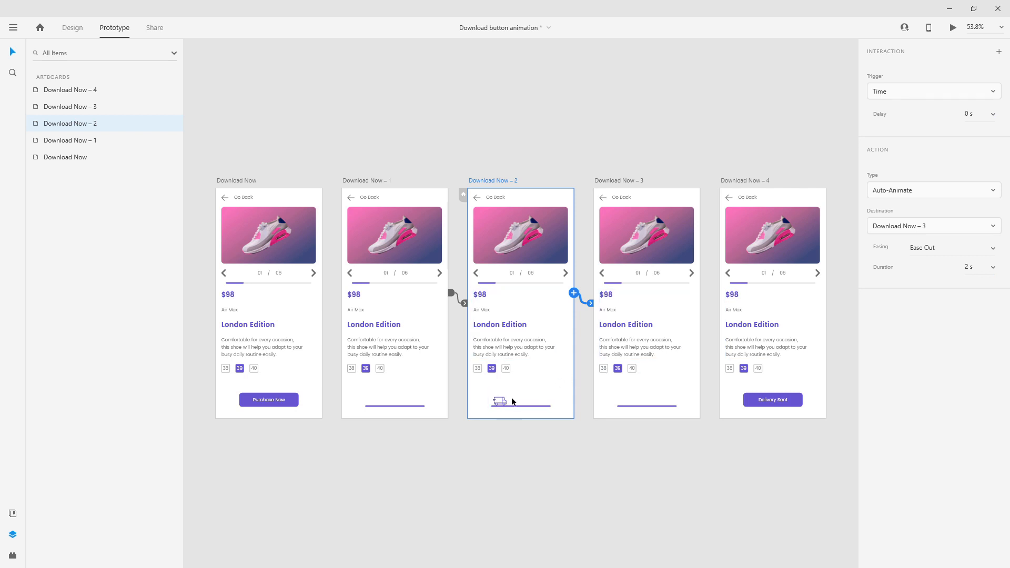
pyautogui.moveTo(702, 401)
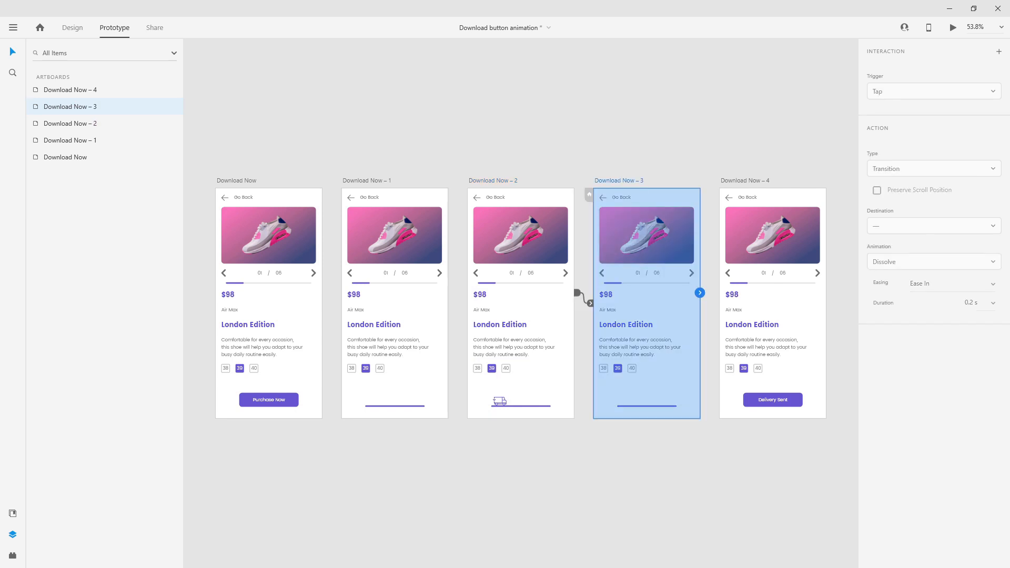
pyautogui.moveTo(755, 195)
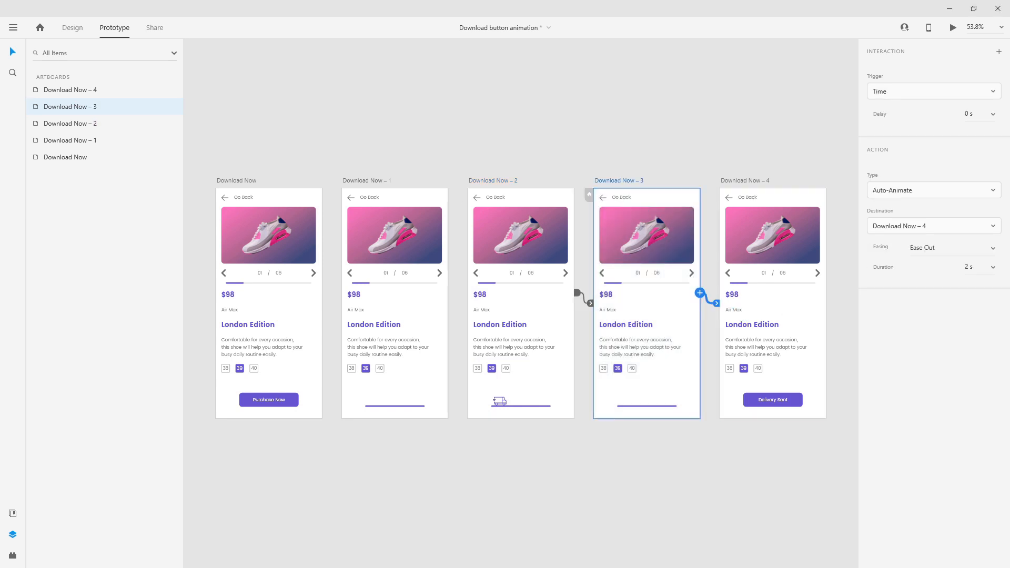
# Set Download Now – 3's timed link to a 0.4 s delay with a new duration
pyautogui.click(995, 114)
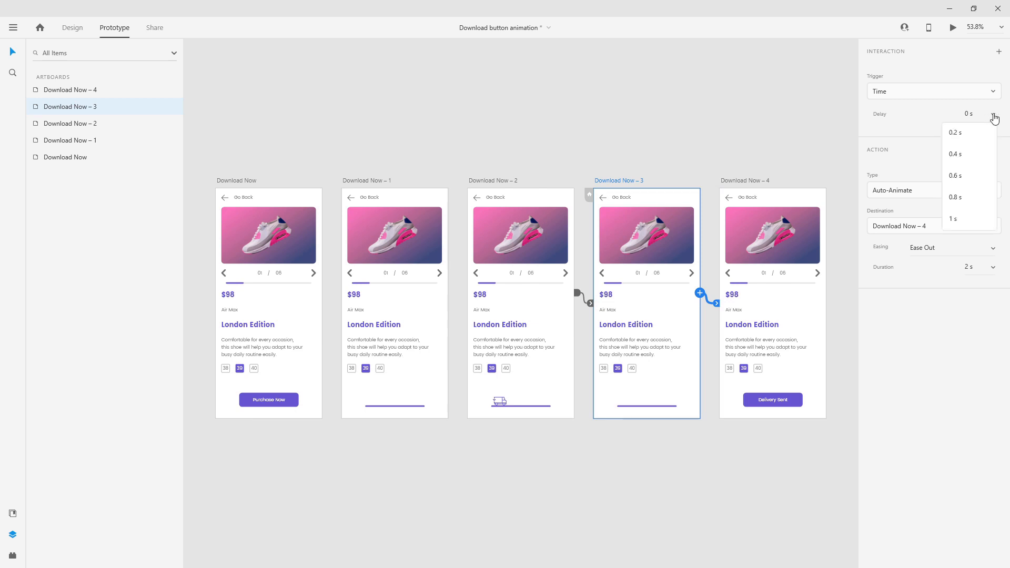
pyautogui.click(956, 154)
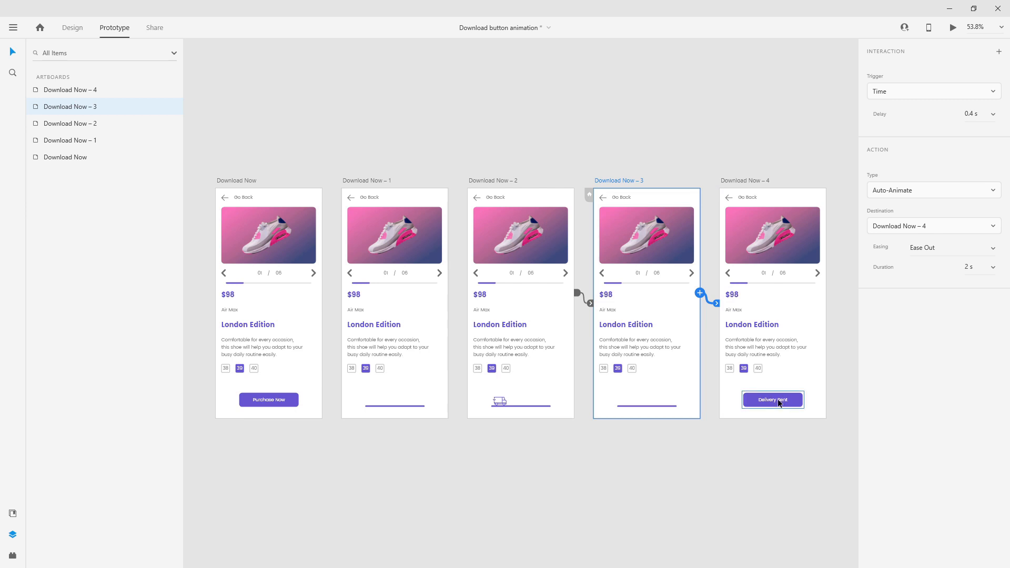
pyautogui.click(970, 267)
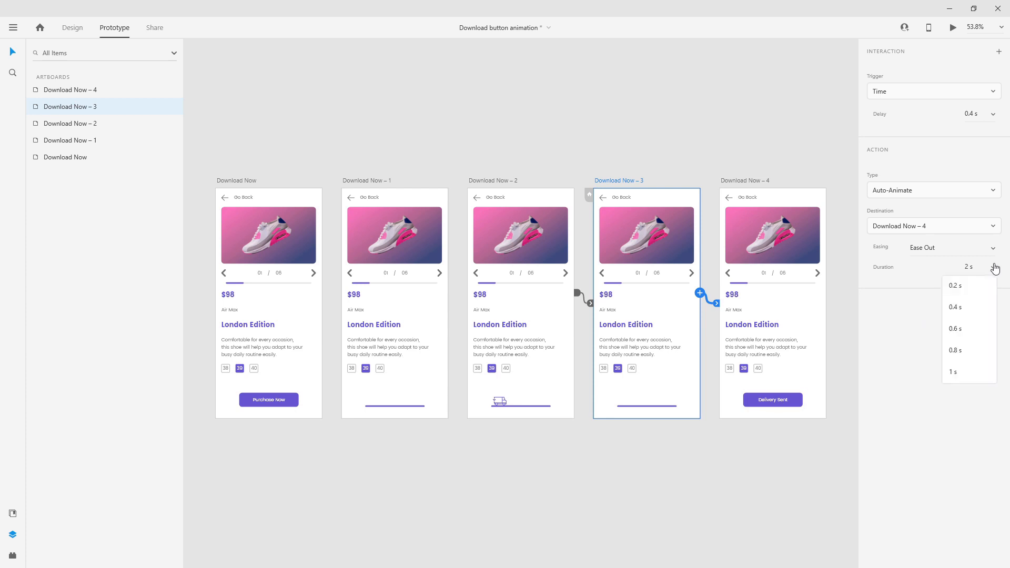
pyautogui.click(955, 328)
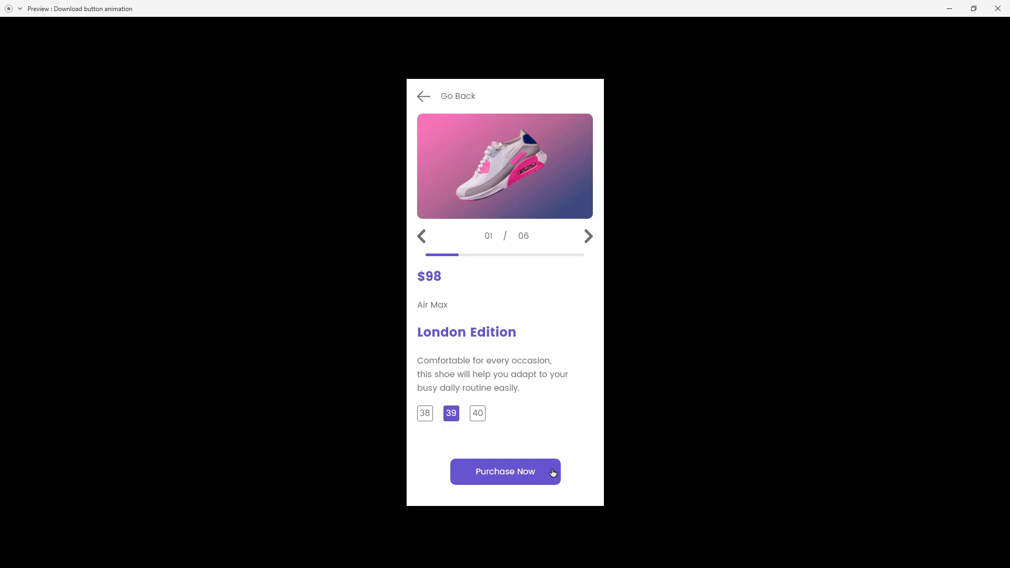
# Tap Purchase Now in Preview and watch the truck animation end on Delivery Sent
pyautogui.click(505, 471)
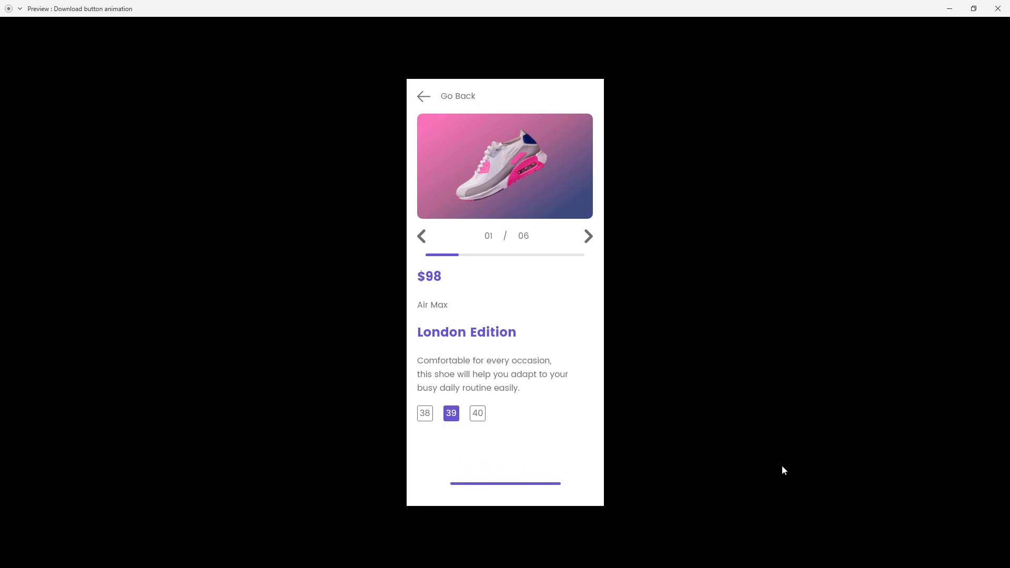
pyautogui.click(505, 483)
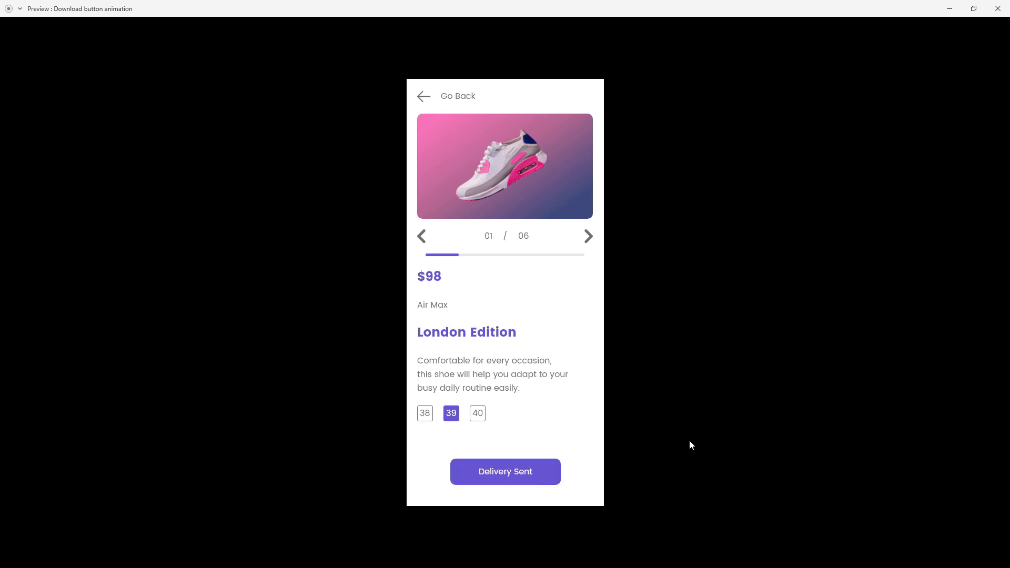
pyautogui.click(505, 471)
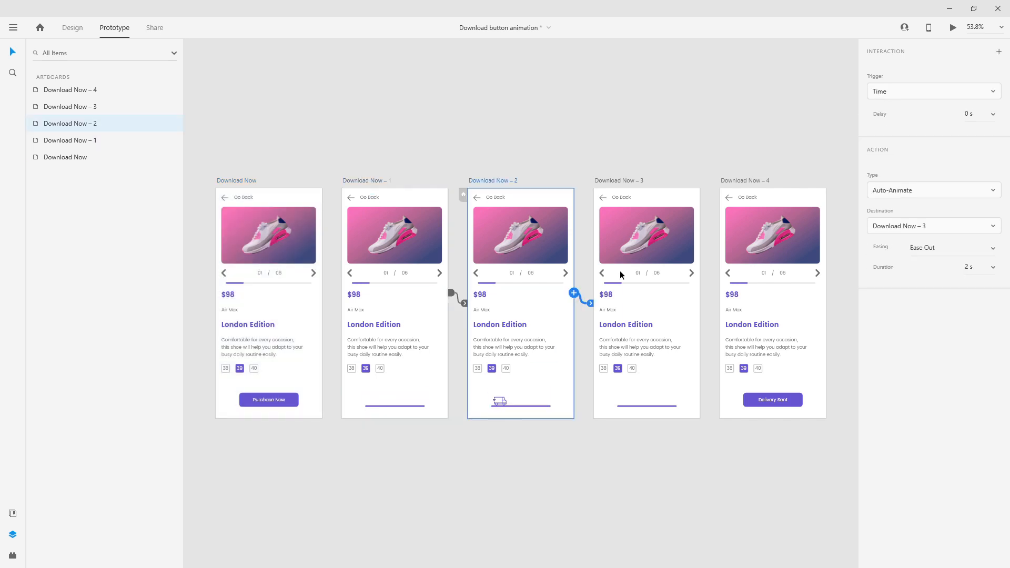
# Choose a shorter delay for Download Now – 2's timed link and replay the preview
pyautogui.click(972, 114)
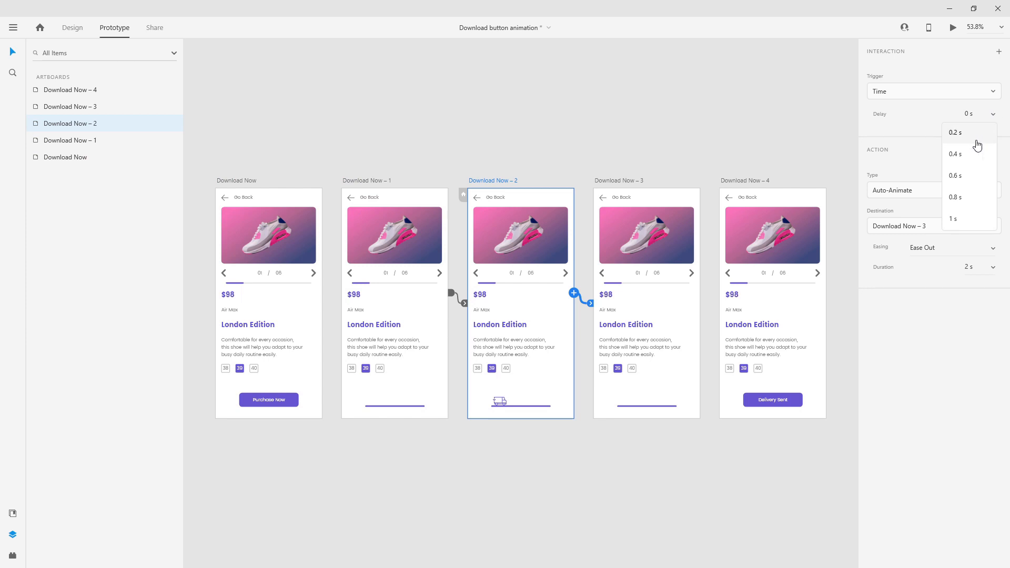
pyautogui.click(955, 154)
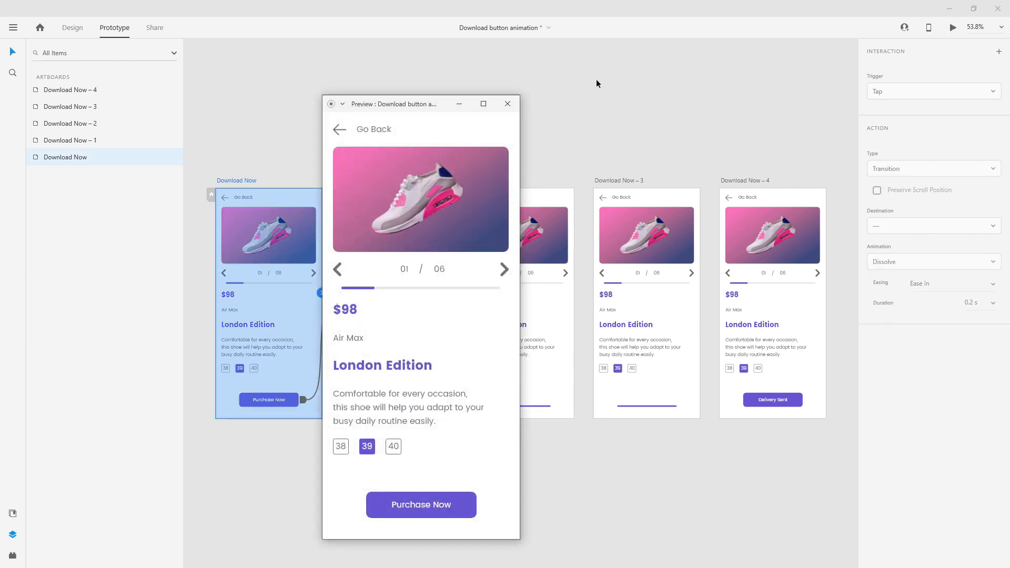
pyautogui.click(483, 104)
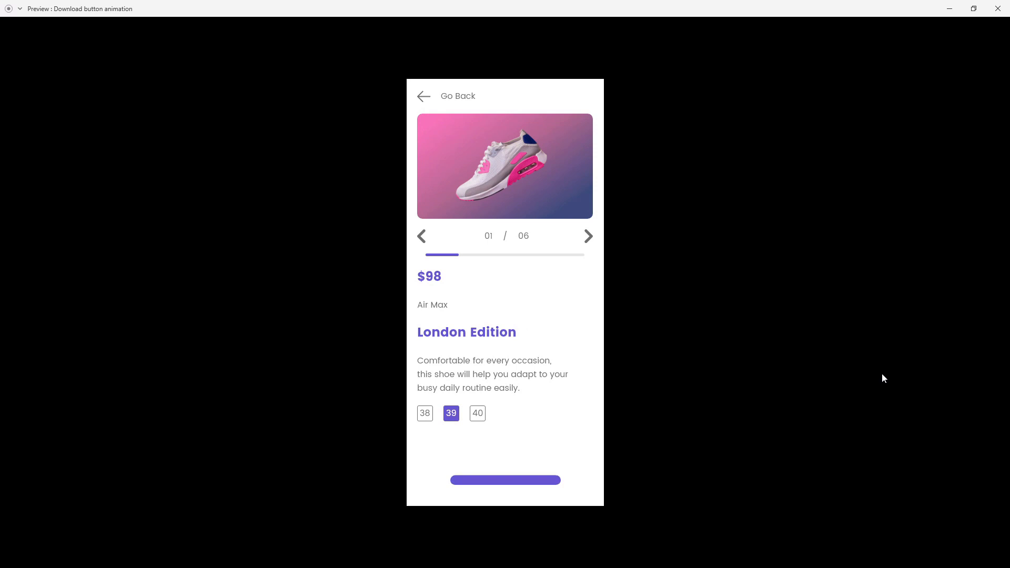
pyautogui.click(505, 480)
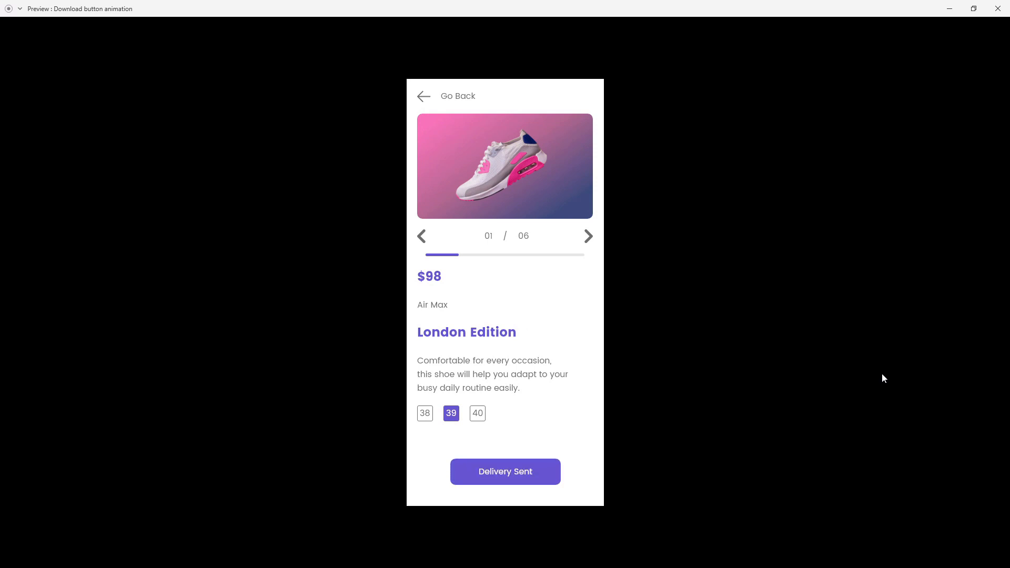